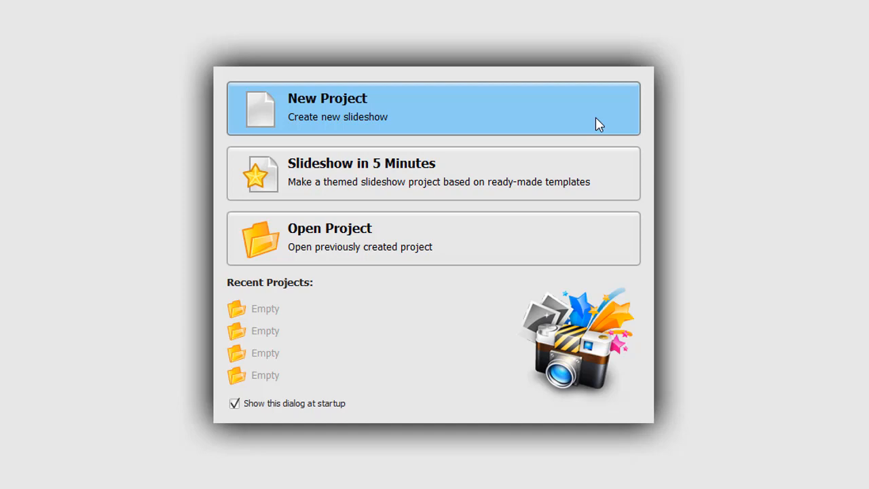
pyautogui.moveTo(598, 181)
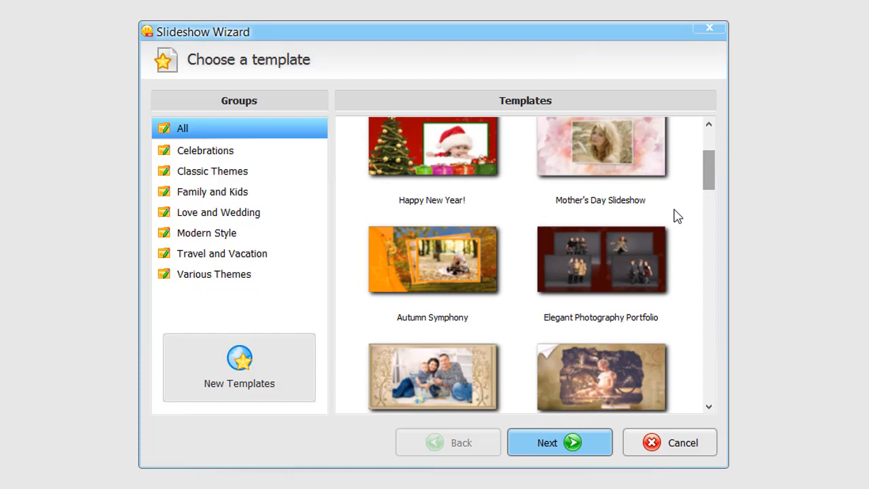
# - Move the Slideshow Wizard past template choice to the photo-selection step
pyautogui.click(560, 442)
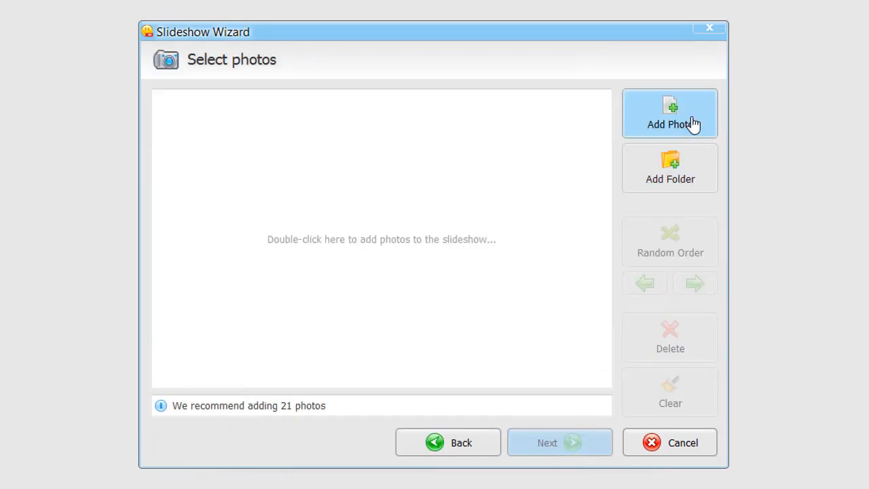
pyautogui.moveTo(695, 175)
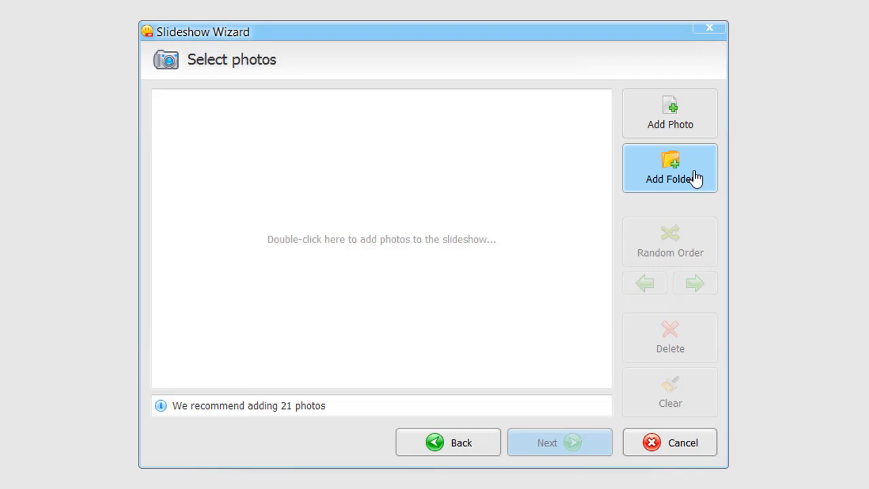
# - Import the folder of 21 travel photos and crop the left and top of the four-friends photo
pyautogui.click(670, 167)
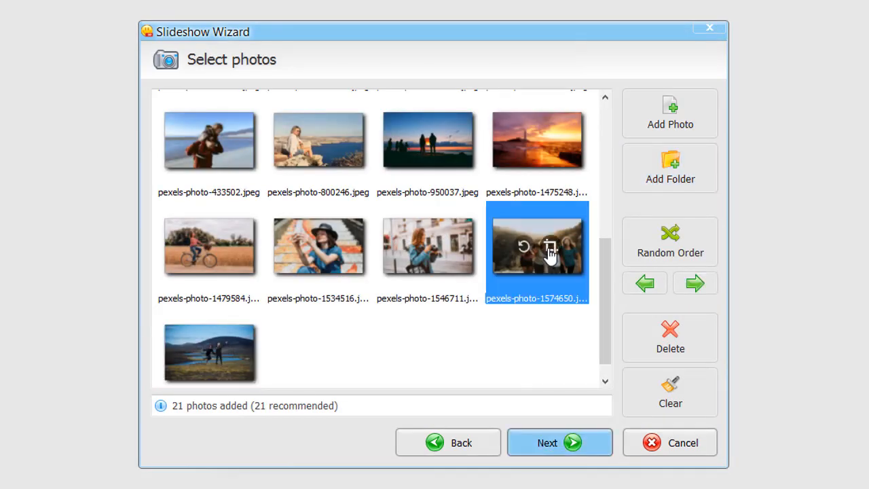
pyautogui.click(550, 247)
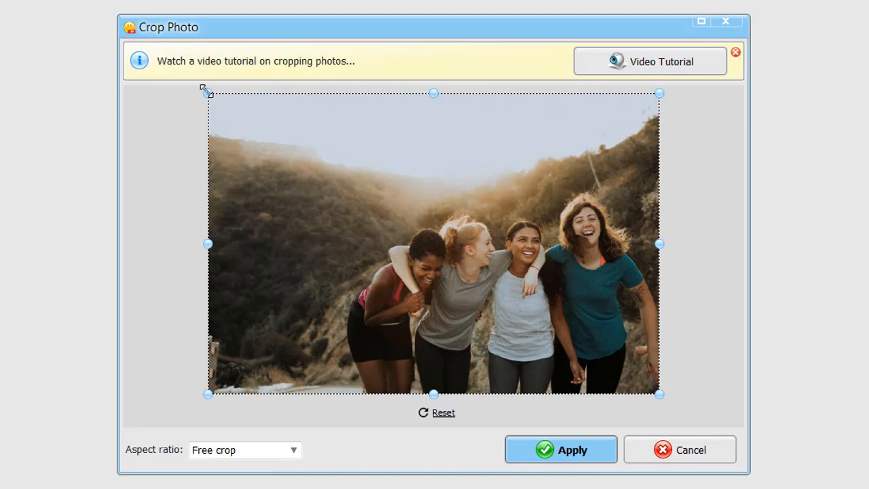
pyautogui.moveTo(207, 93); pyautogui.dragTo(299, 162)
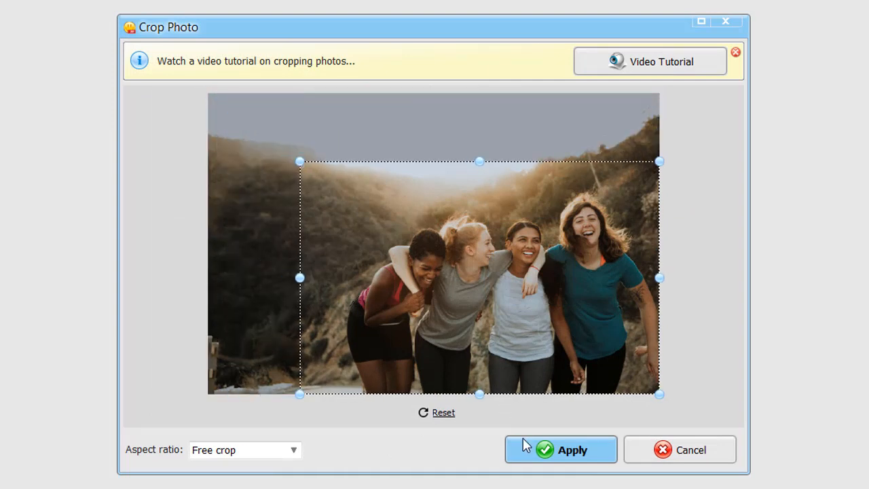
pyautogui.click(560, 449)
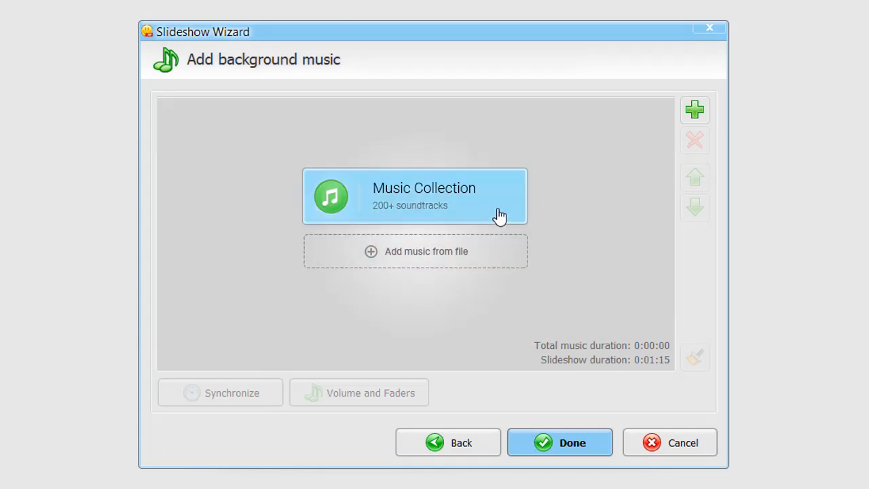
# - Add Torn Apart from the Music Collection, trim it to 1:29, and finish the wizard
pyautogui.click(415, 197)
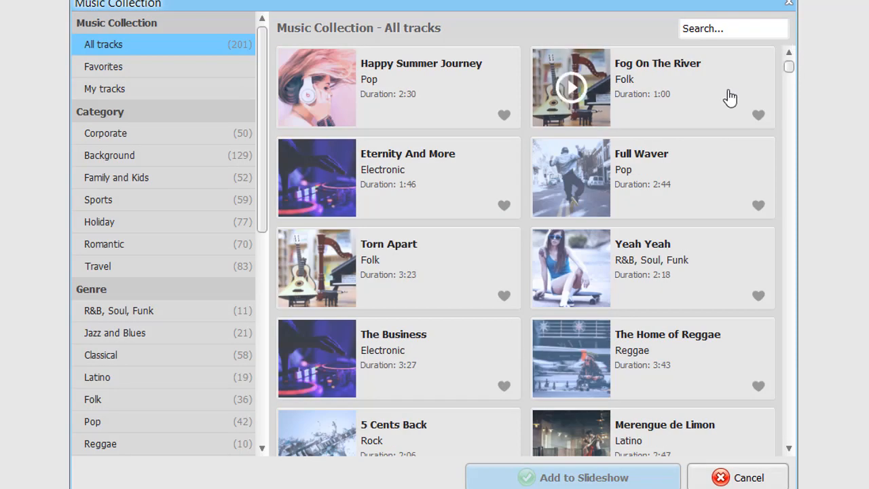
pyautogui.click(397, 268)
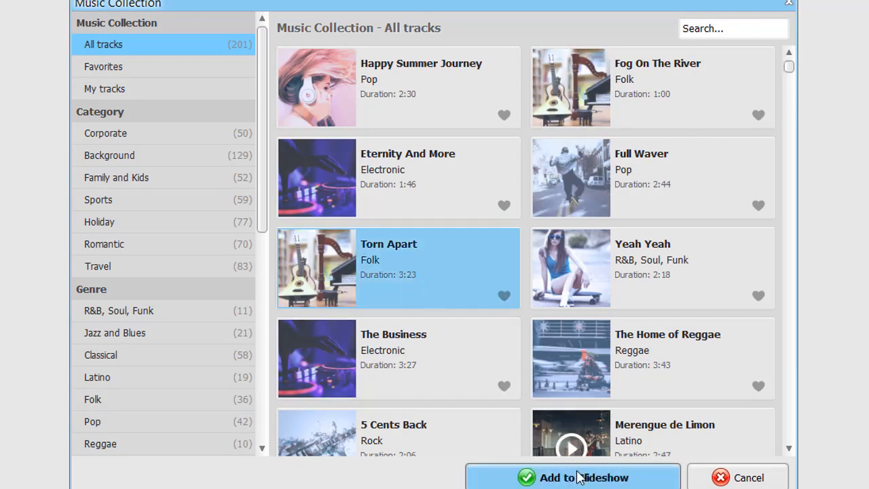
pyautogui.click(573, 477)
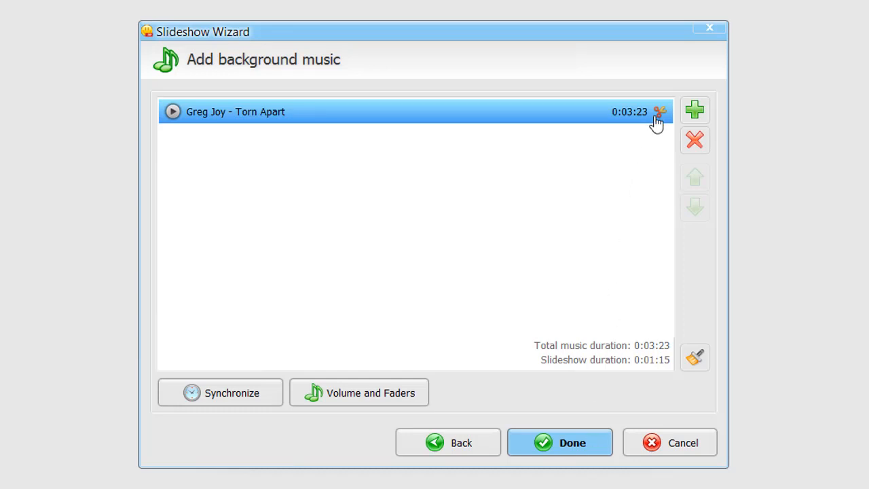
pyautogui.click(660, 111)
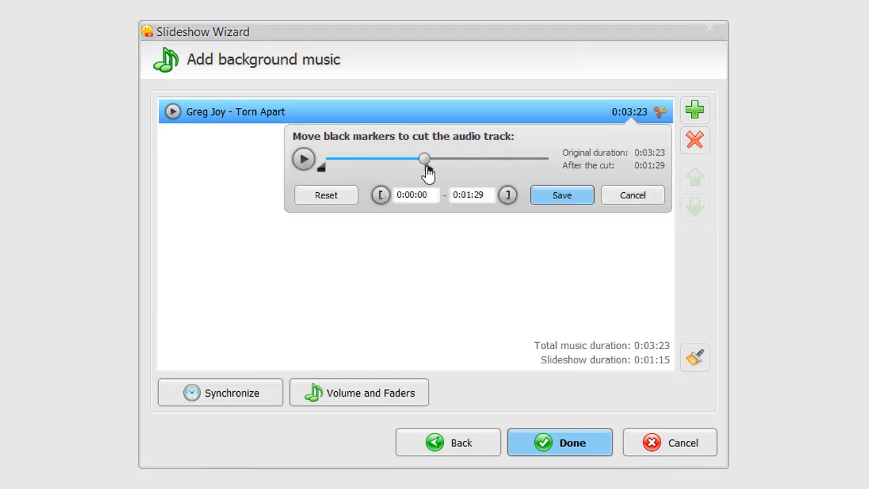
pyautogui.click(562, 194)
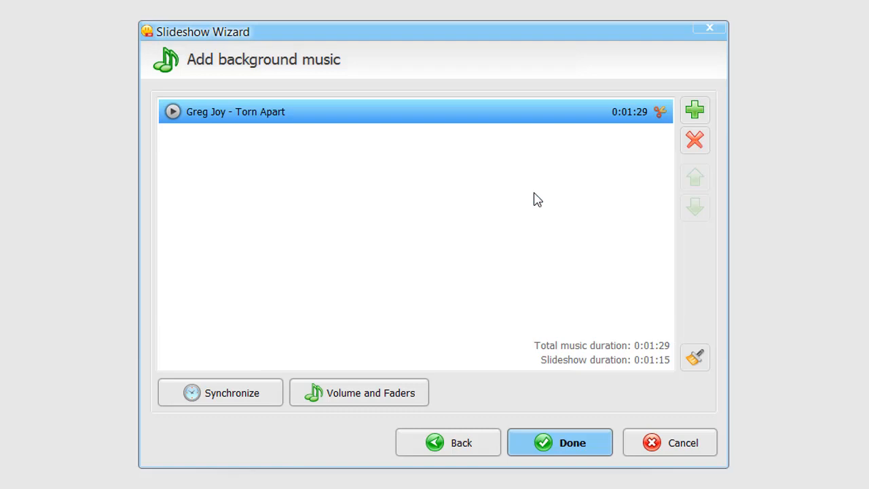
pyautogui.click(560, 442)
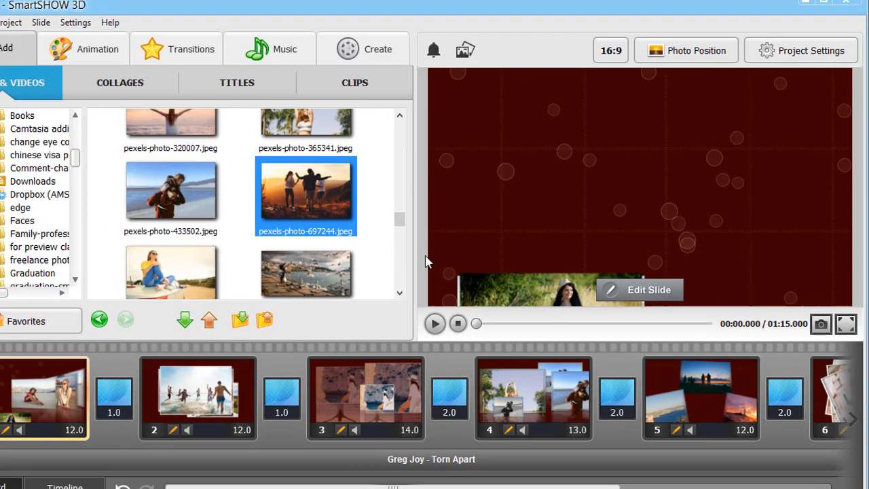
pyautogui.click(434, 323)
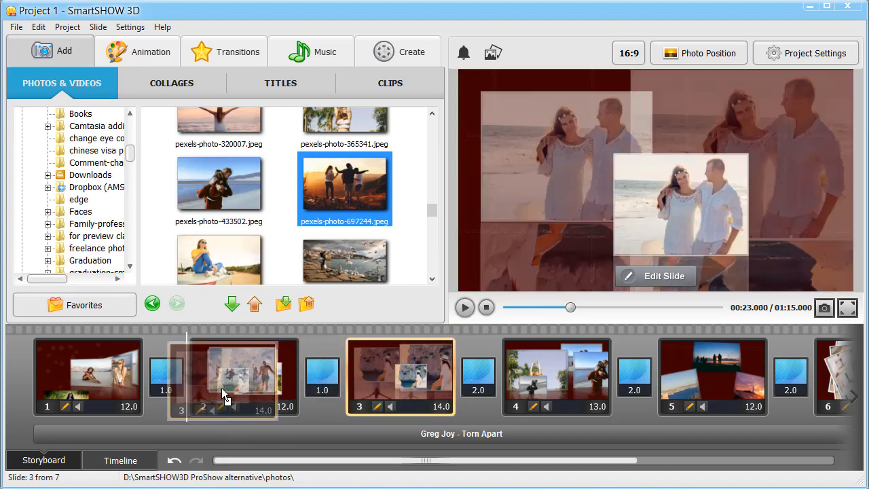
pyautogui.click(174, 460)
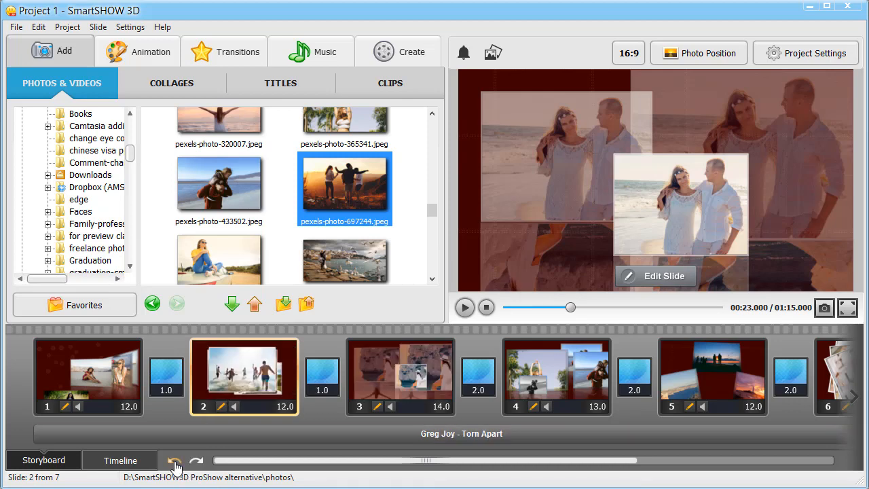
# - Shorten slide 1 to about 11.5 seconds on the Timeline, then return to Storyboard
pyautogui.click(120, 460)
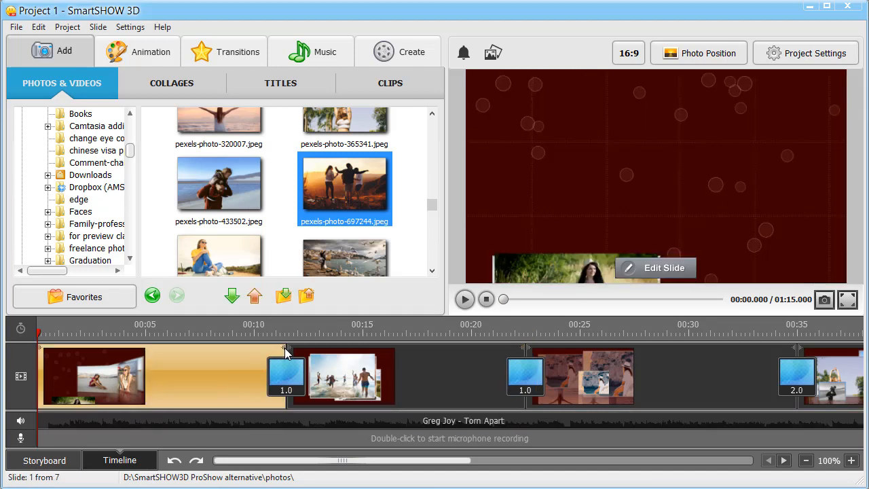
pyautogui.moveTo(285, 347); pyautogui.dragTo(203, 347)
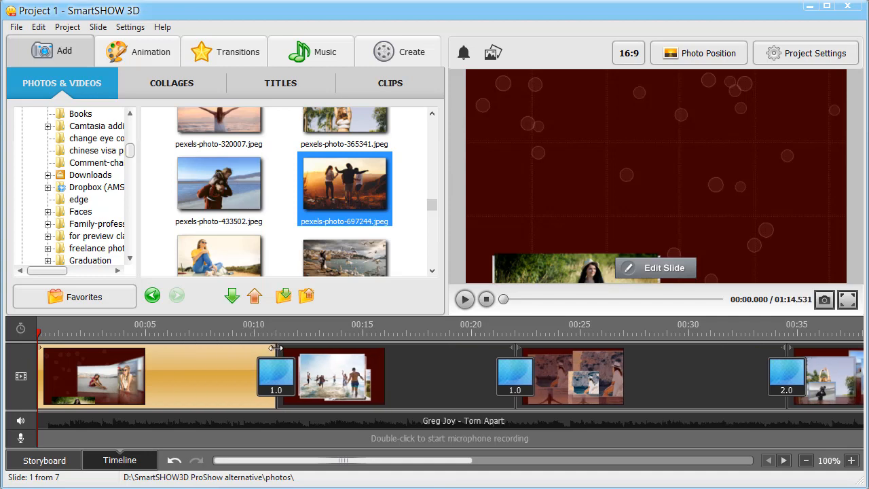
pyautogui.click(43, 460)
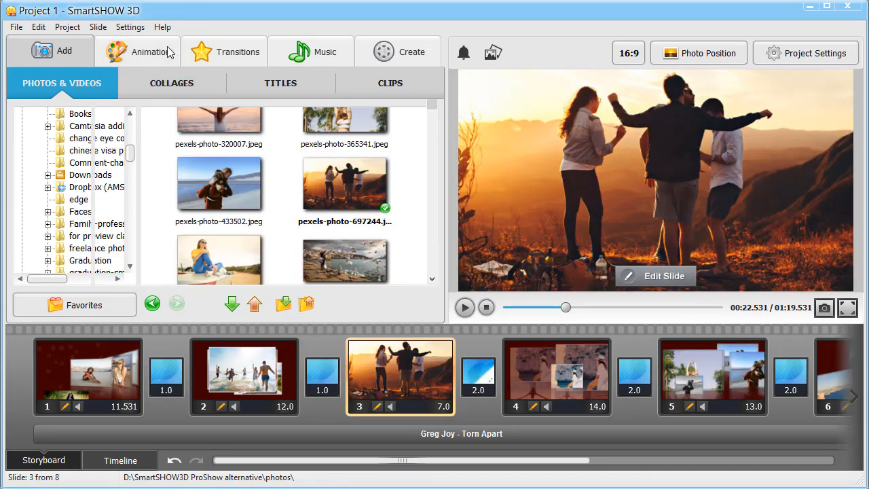
# - Apply the Play of colors animation to the sunset slide 3 and preview it
pyautogui.click(149, 52)
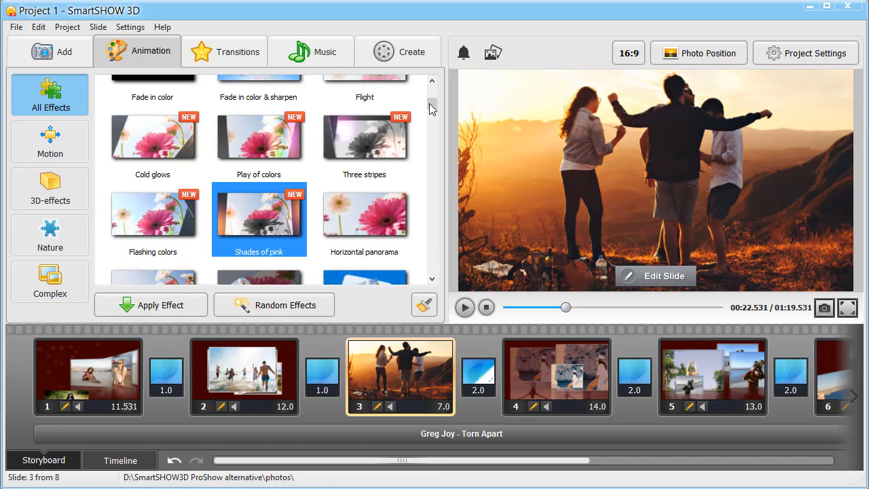
pyautogui.click(259, 139)
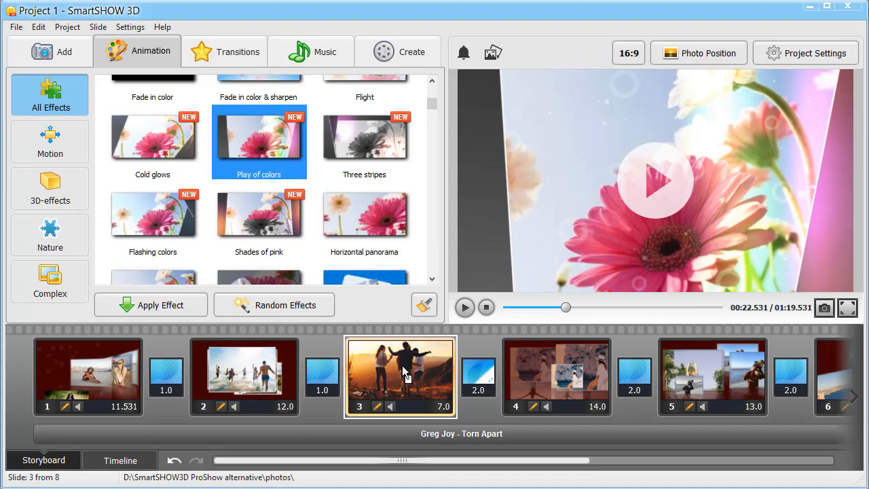
pyautogui.click(465, 307)
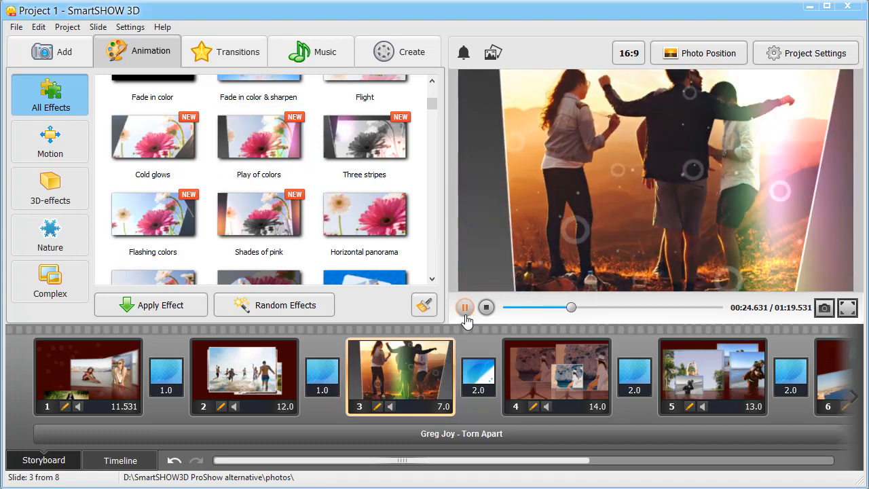
pyautogui.click(466, 308)
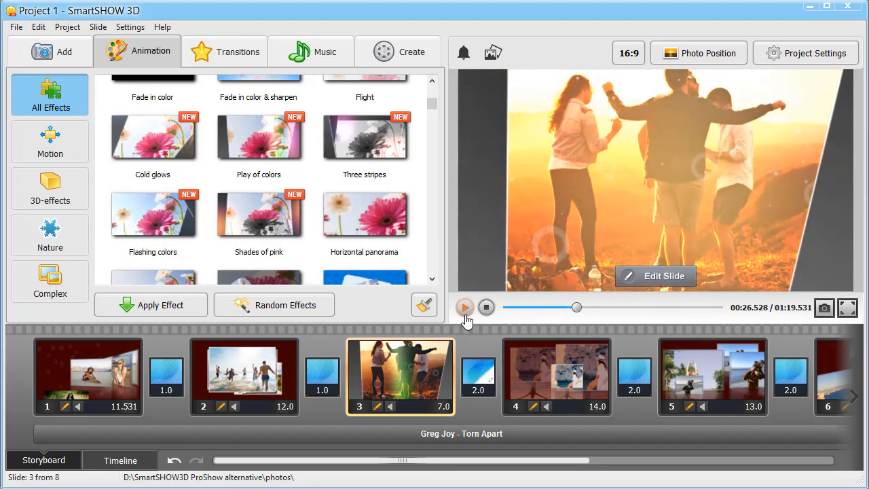
pyautogui.click(64, 52)
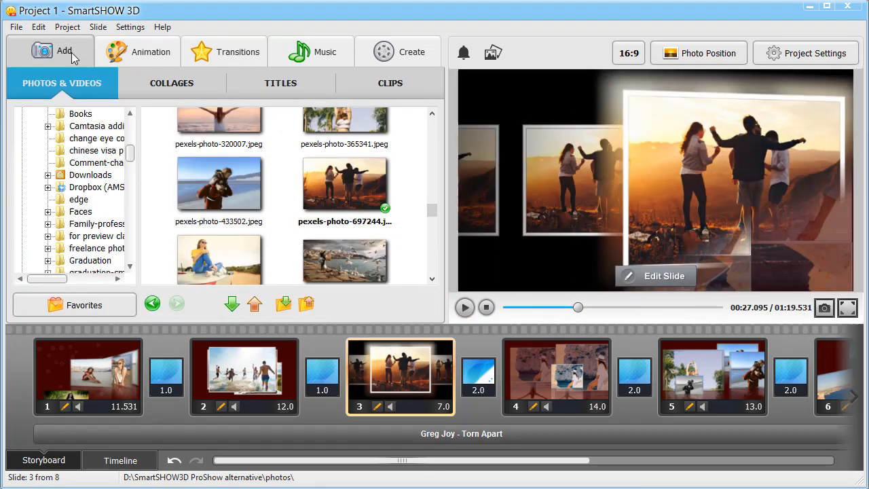
# - Add the filmstrip collage from the Collages list as slide 3 and choose photos for it
pyautogui.click(171, 83)
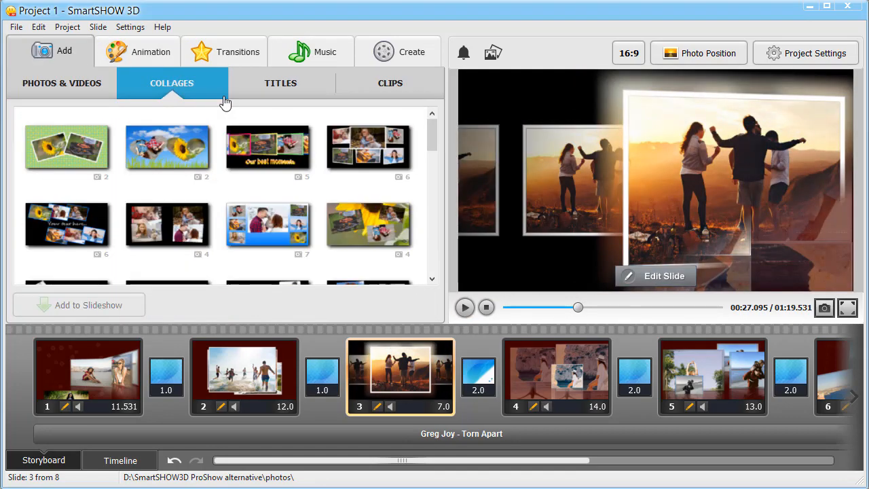
pyautogui.scroll(-3)
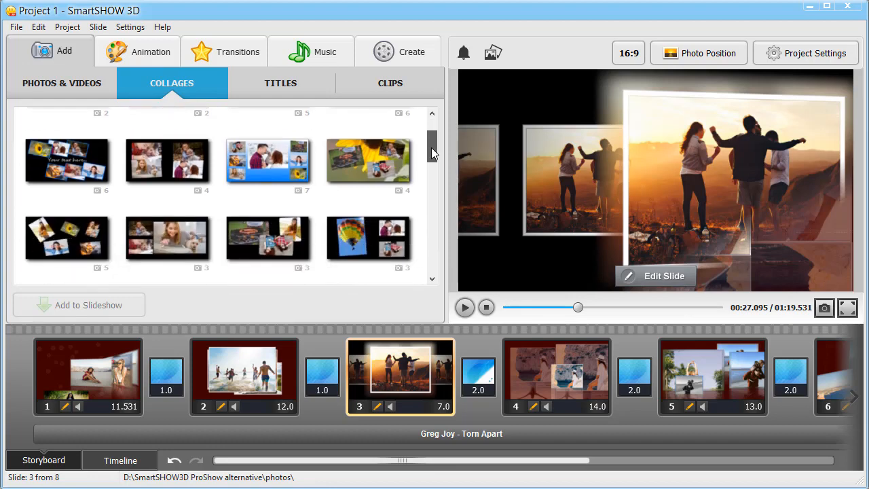
pyautogui.scroll(-3)
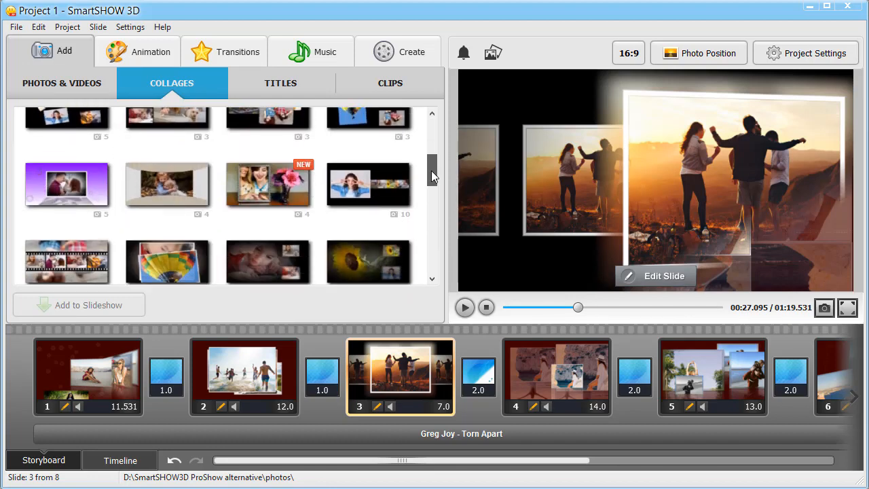
pyautogui.scroll(-3)
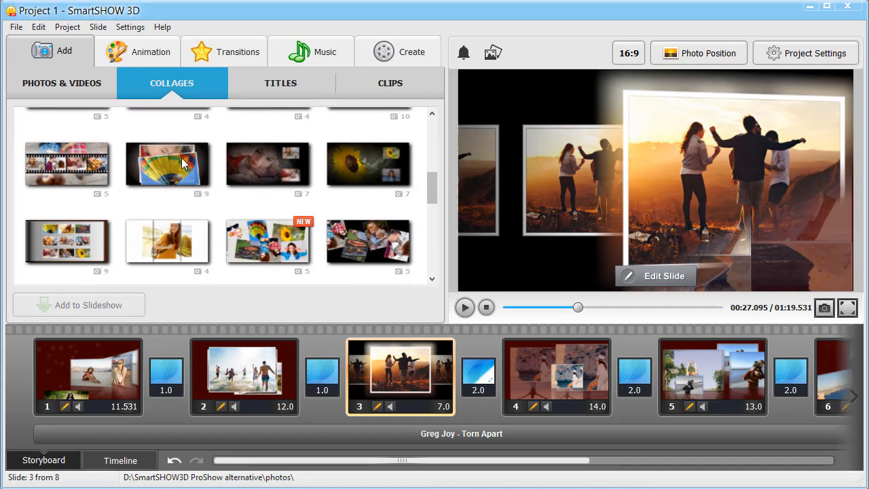
pyautogui.click(67, 164)
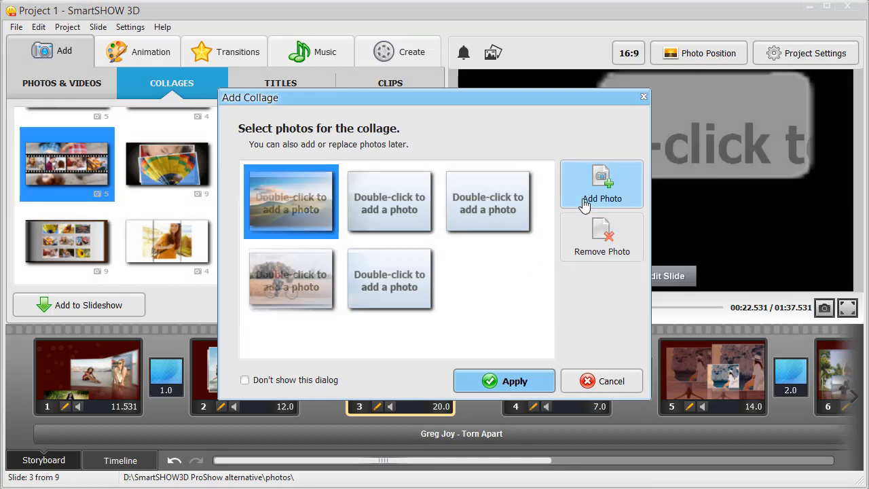
pyautogui.click(602, 184)
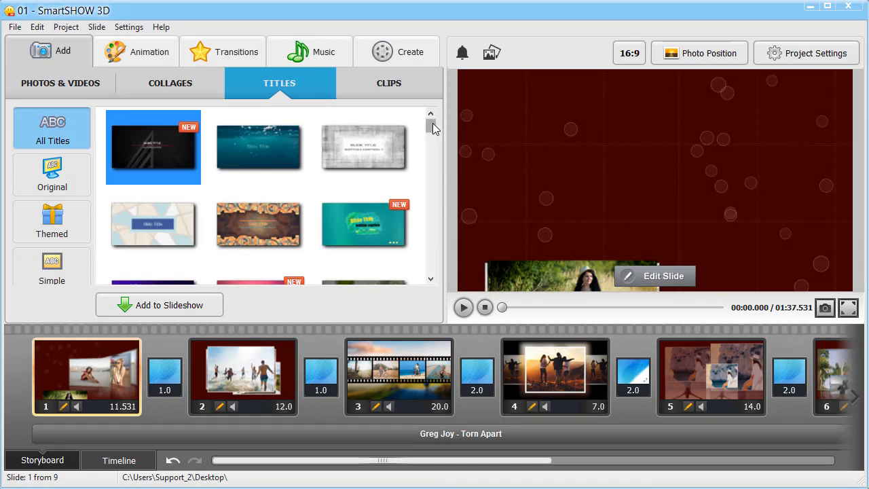
# - Add the misty mountain title slide reading 'One Mile At a Time' and 2019
pyautogui.scroll(-3)
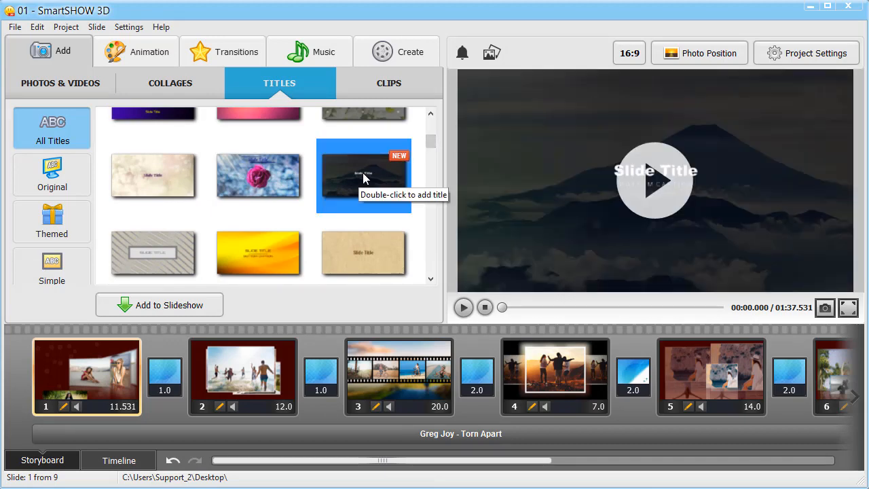
pyautogui.doubleClick(363, 175)
pyautogui.write('2019')
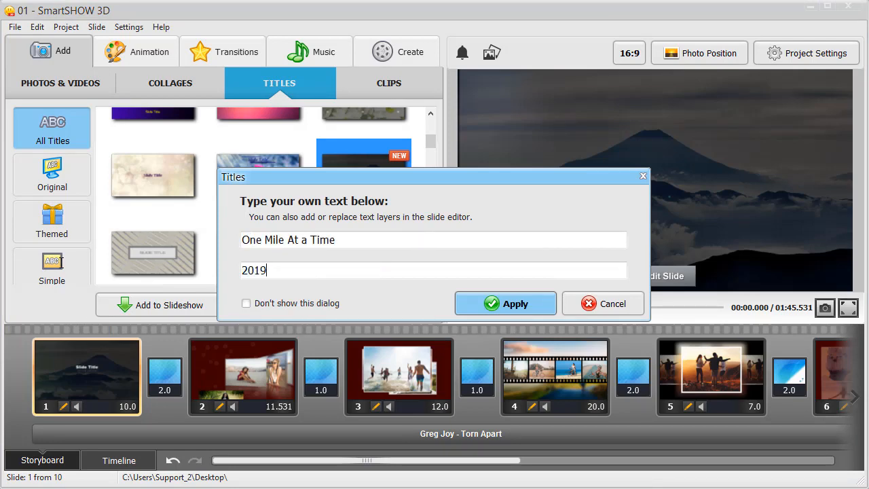
pyautogui.click(505, 304)
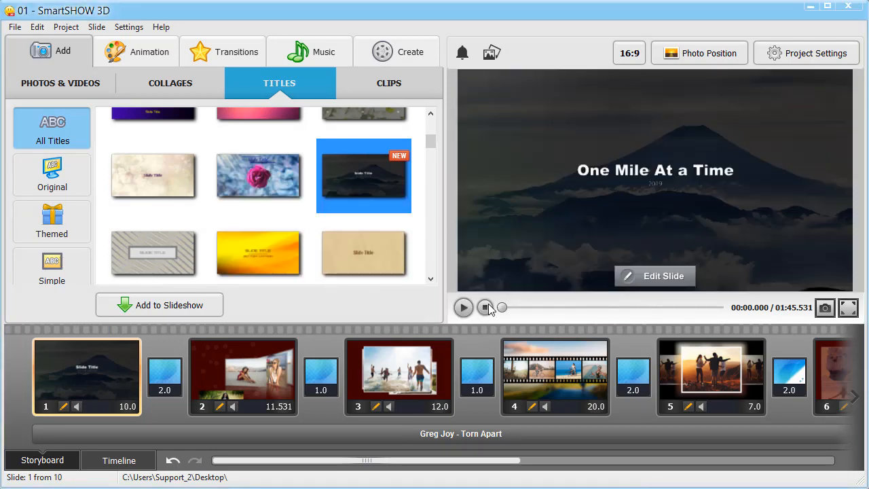
pyautogui.click(463, 307)
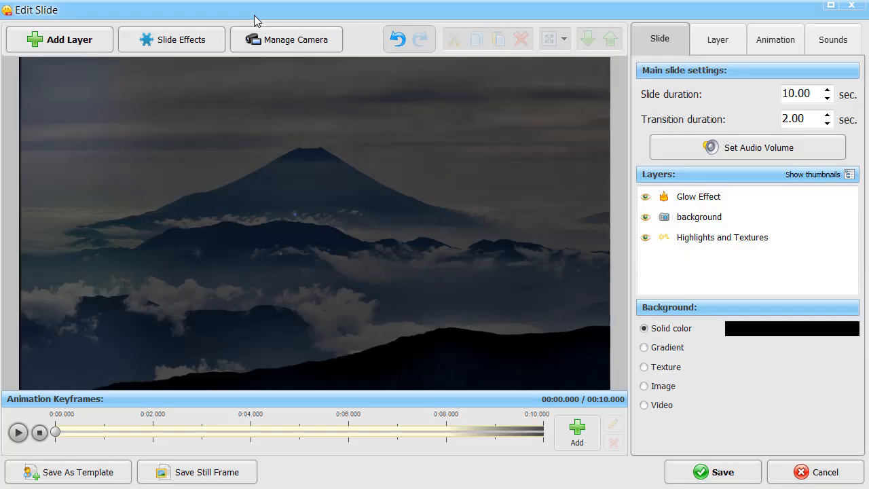
# - Add an animated text layer in the white style to the mountain title slide
pyautogui.click(60, 39)
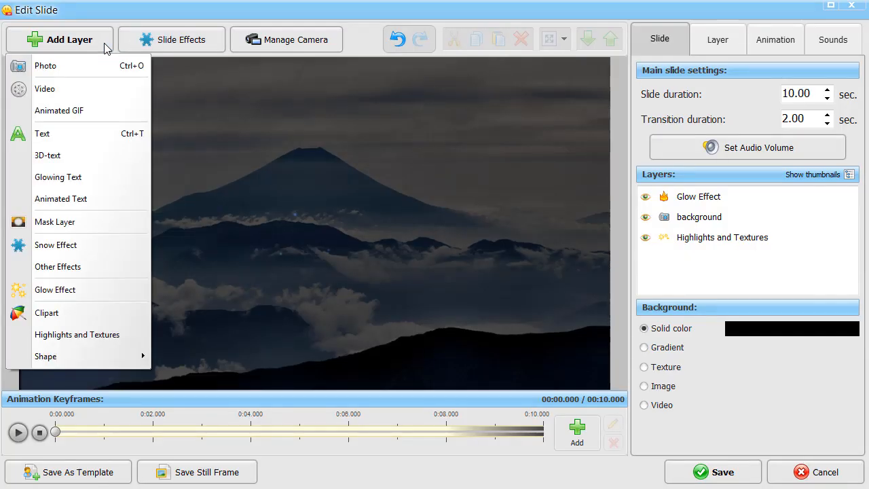
pyautogui.moveTo(77, 198)
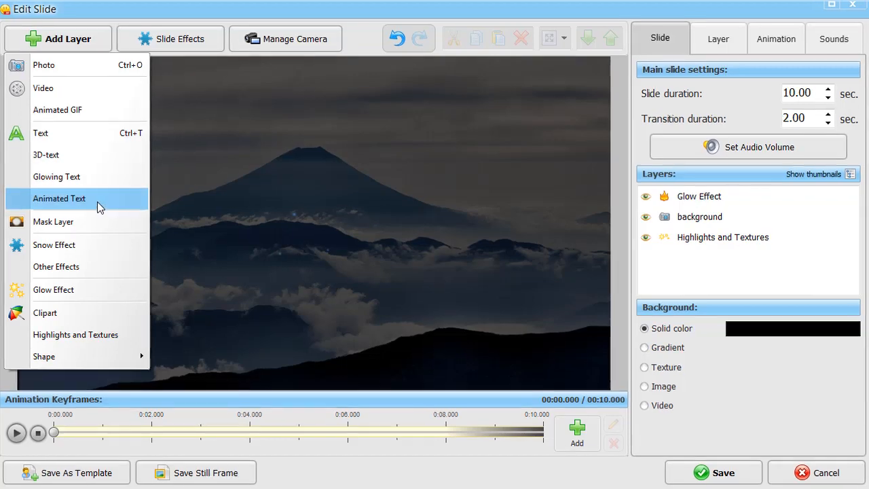
pyautogui.click(59, 198)
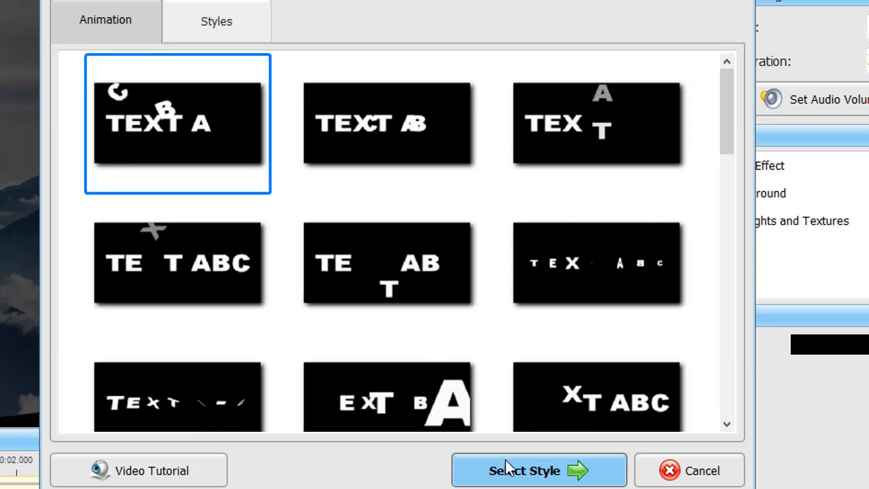
pyautogui.click(216, 21)
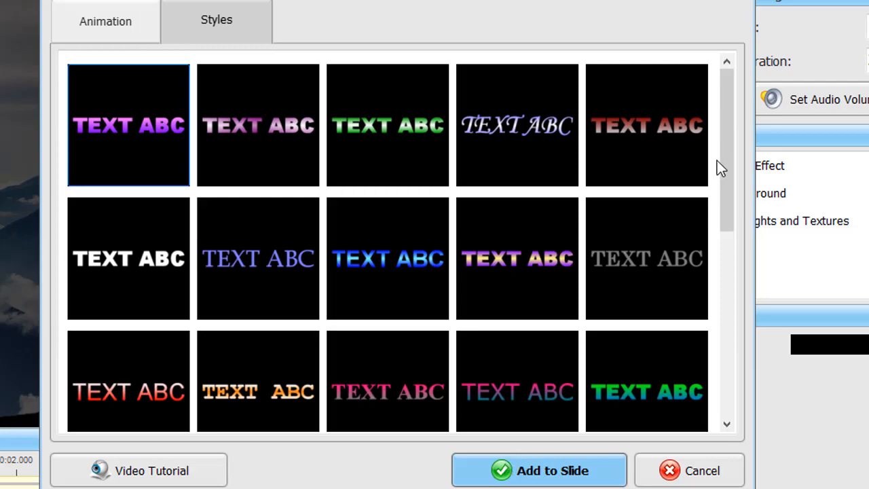
pyautogui.scroll(-3)
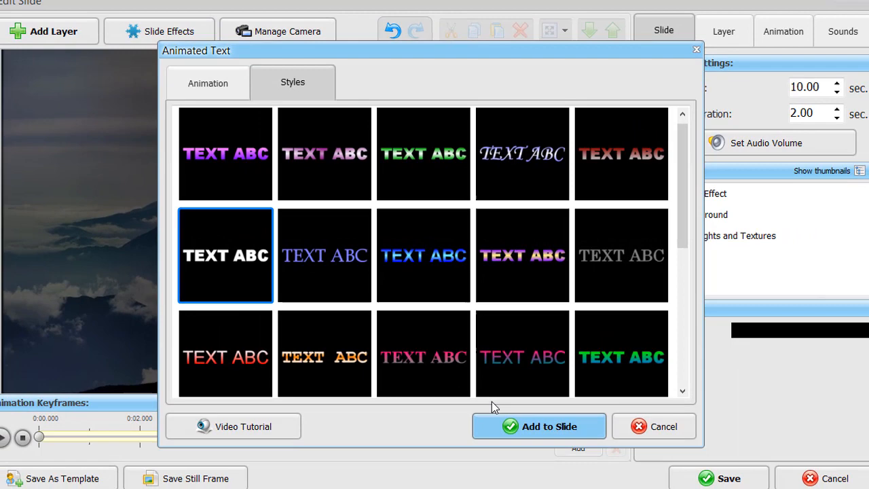
pyautogui.click(539, 427)
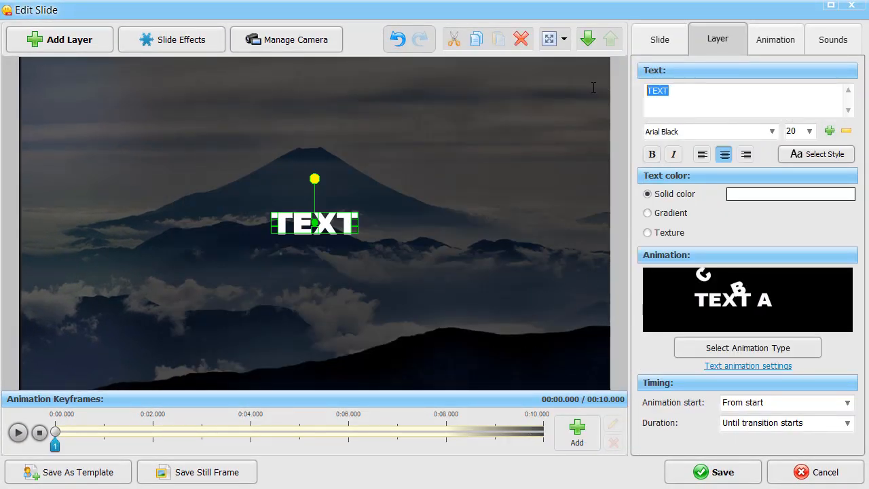
# - Change the text layer to 'One Mile At a Time' and preview the slide animation
pyautogui.write('One')
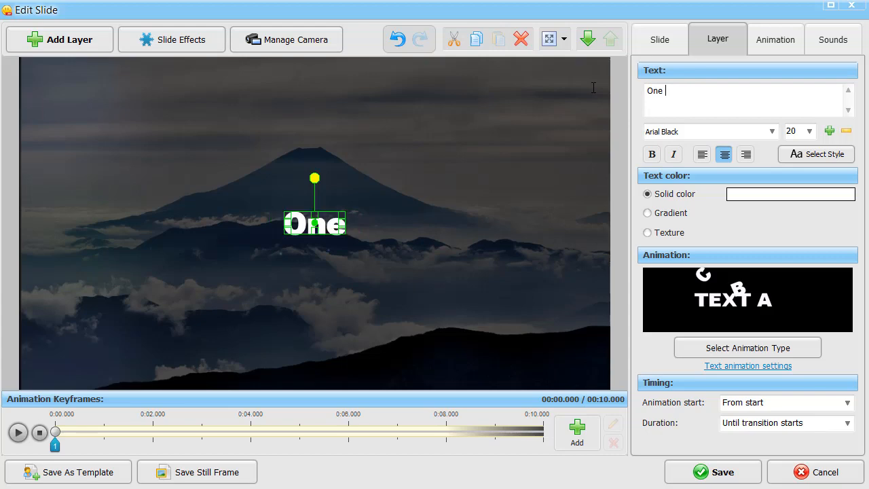
pyautogui.click(18, 433)
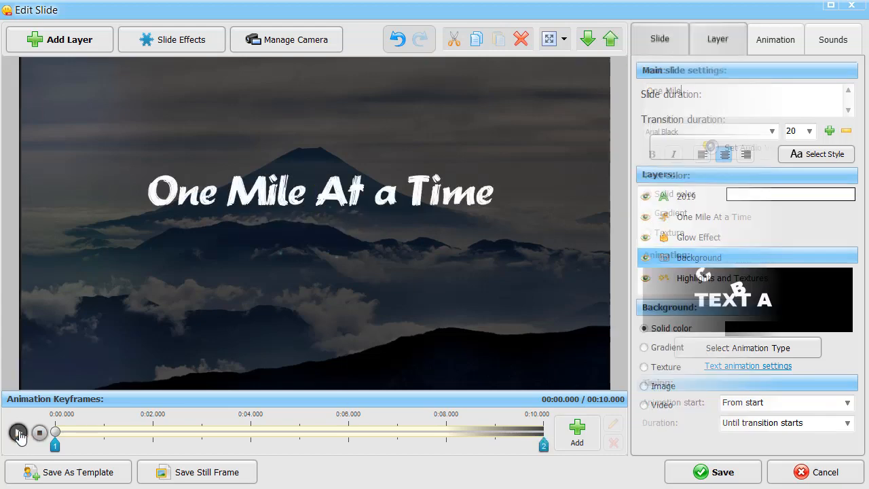
pyautogui.click(18, 433)
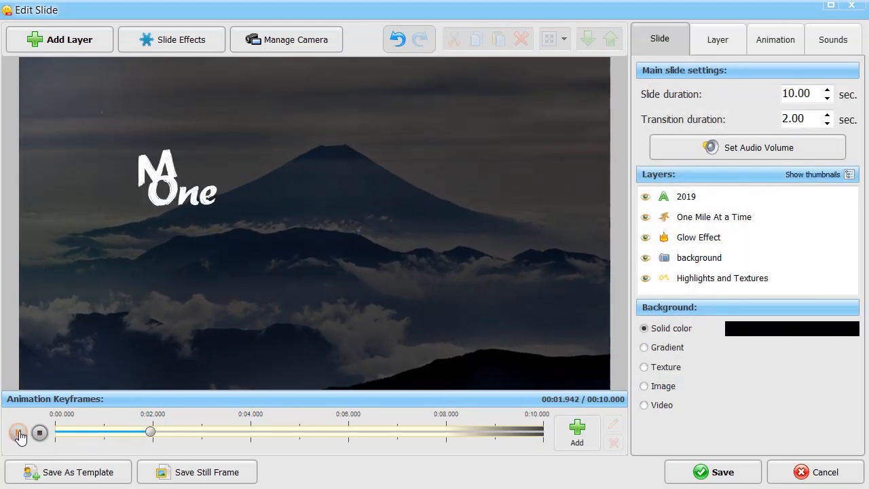
pyautogui.click(18, 433)
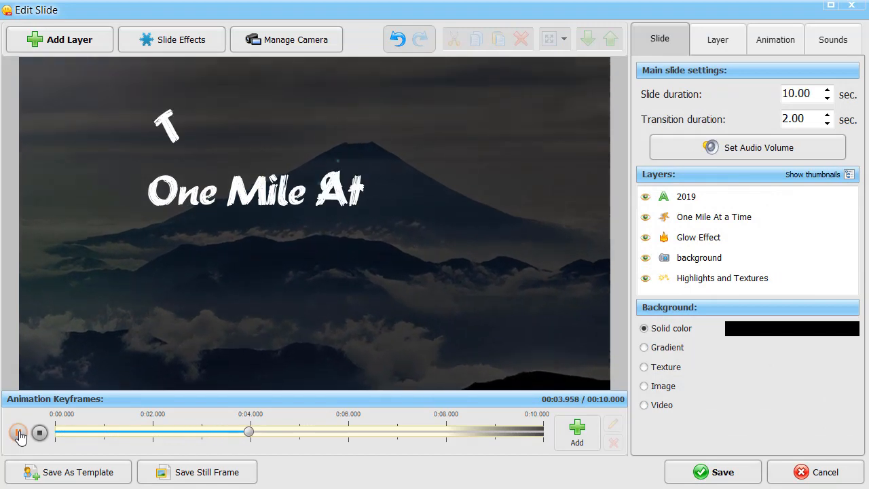
pyautogui.click(19, 433)
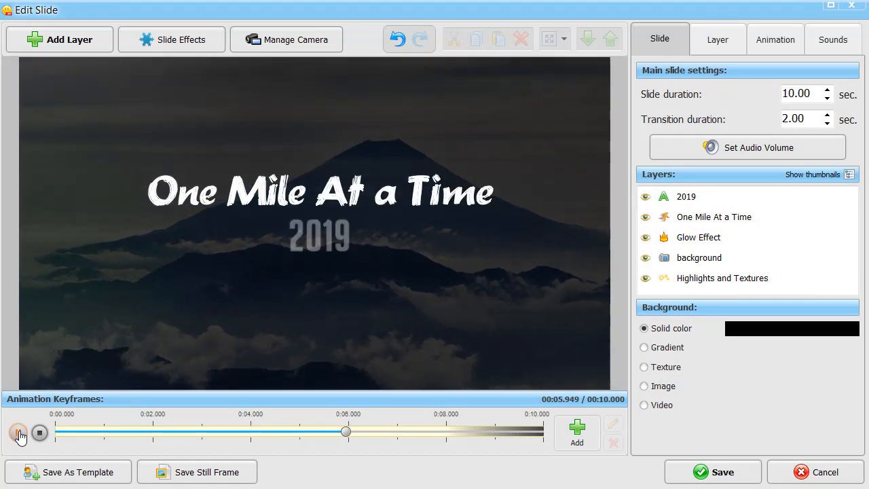
pyautogui.click(39, 433)
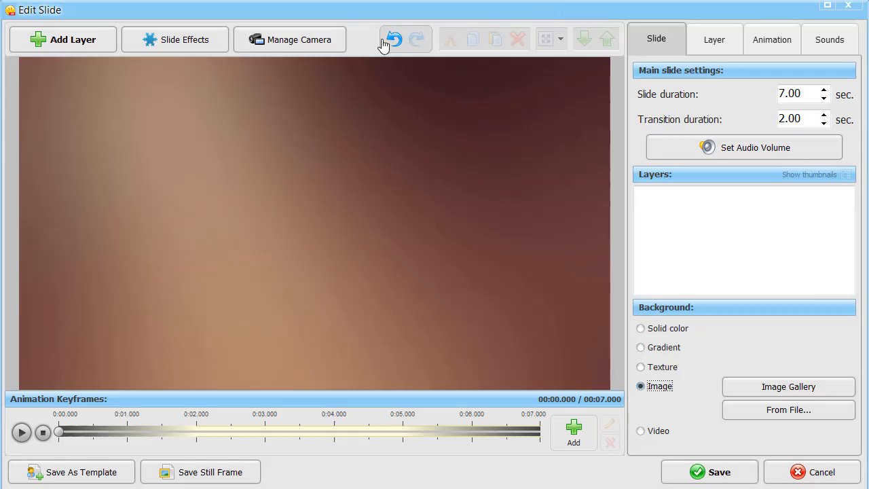
# - Load the portrait photos as layers and move the bridge photo to the top-left
pyautogui.click(63, 38)
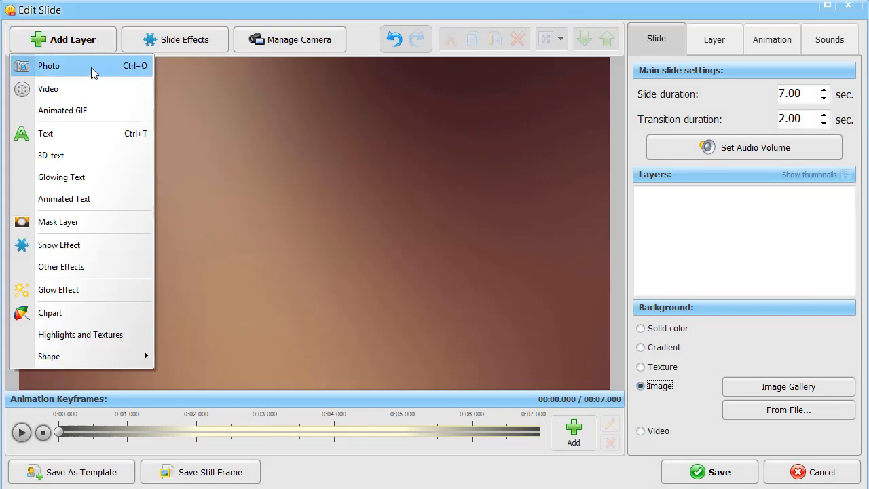
pyautogui.click(49, 65)
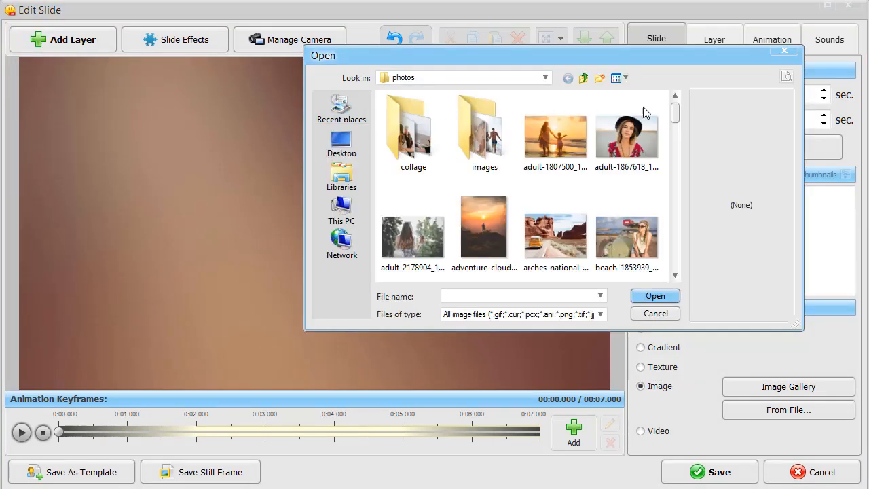
pyautogui.scroll(-3)
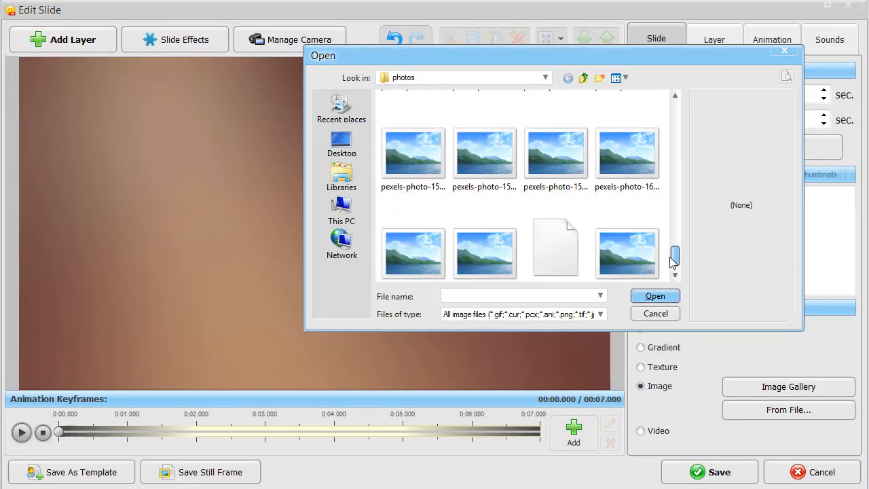
pyautogui.scroll(-3)
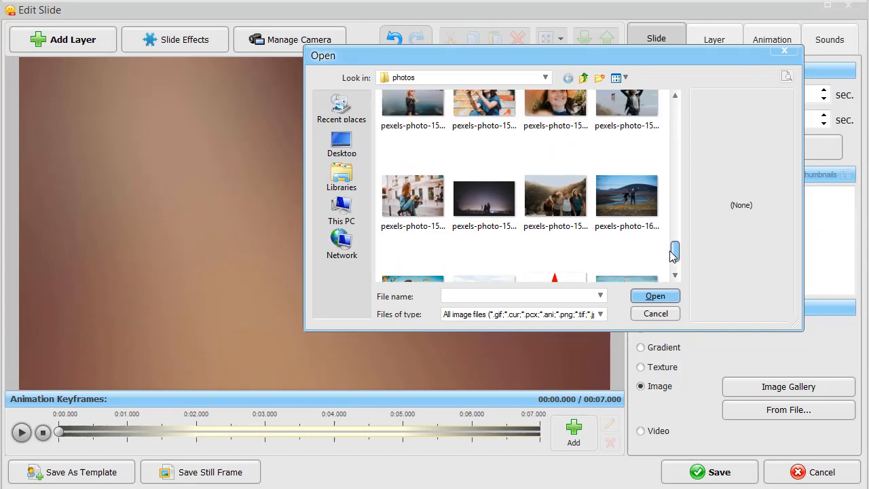
pyautogui.click(484, 150)
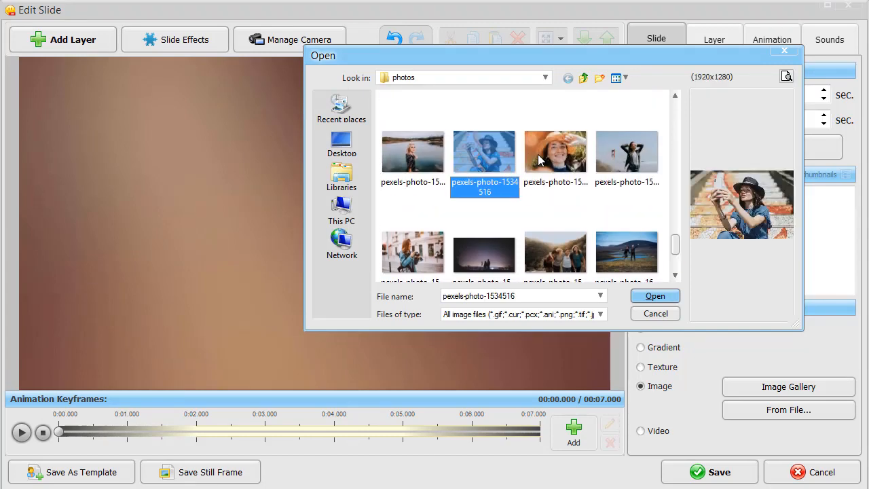
pyautogui.click(654, 296)
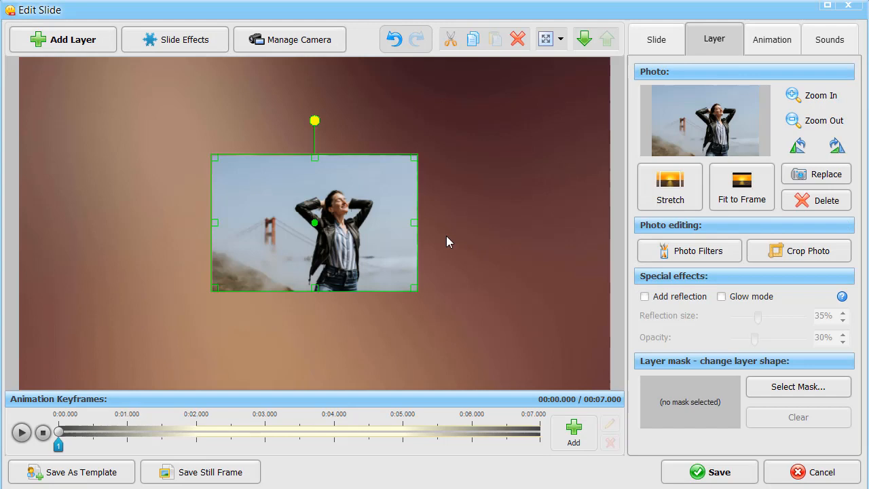
pyautogui.moveTo(314, 223); pyautogui.dragTo(140, 139)
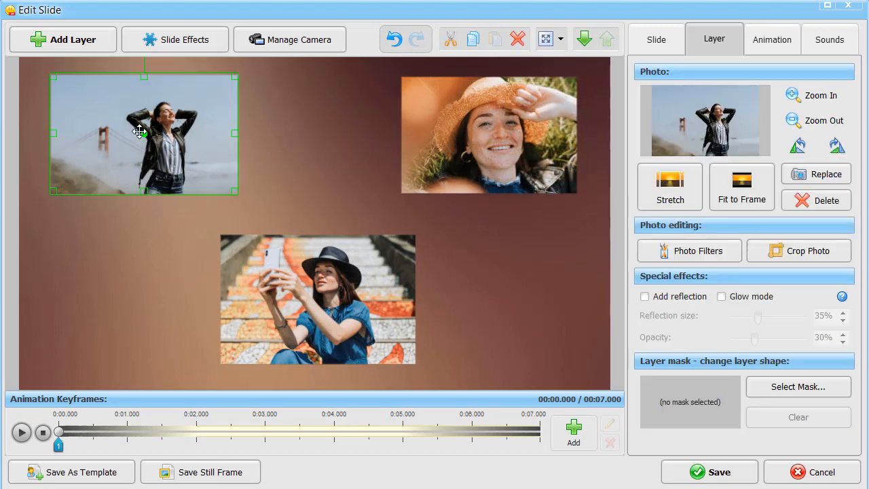
pyautogui.click(772, 38)
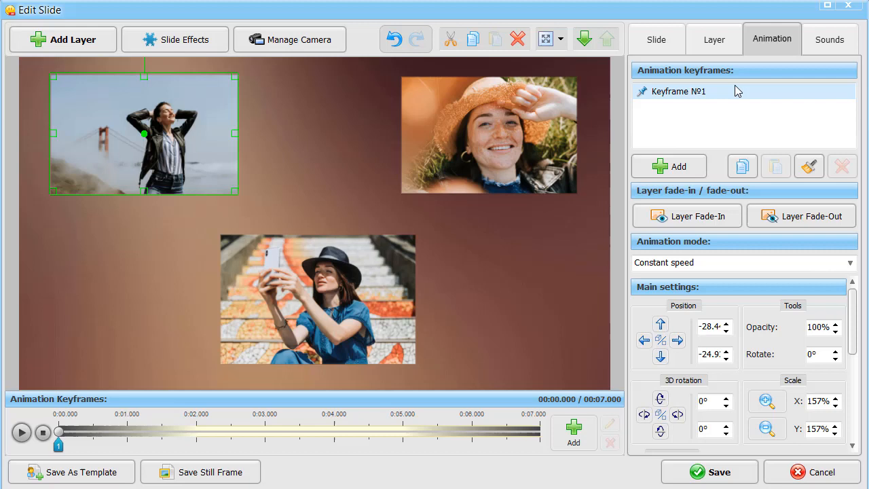
pyautogui.moveTo(733, 420)
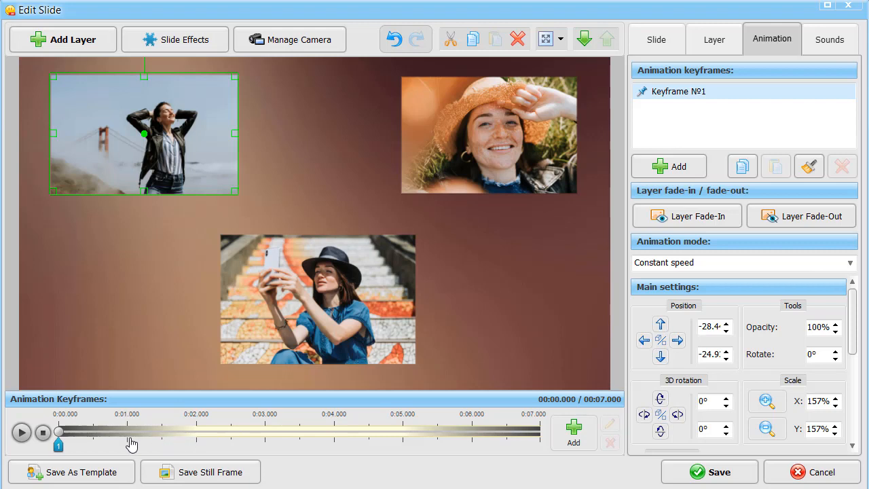
pyautogui.moveTo(381, 444)
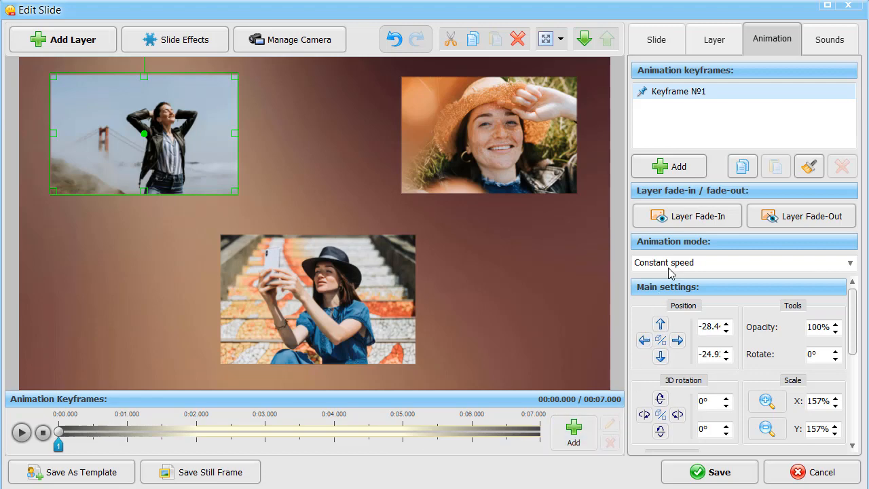
# - Apply Layer Fade-In to the top-left, top-right and lower photos, then stop the preview
pyautogui.click(687, 216)
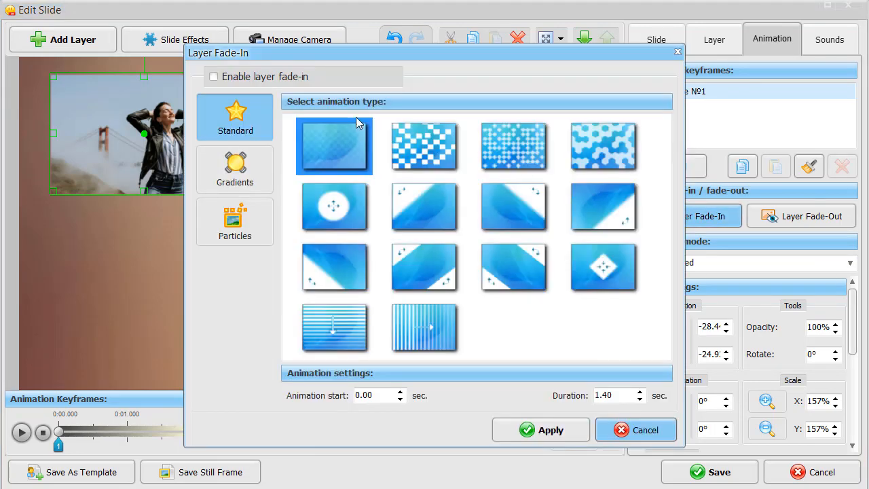
pyautogui.click(214, 76)
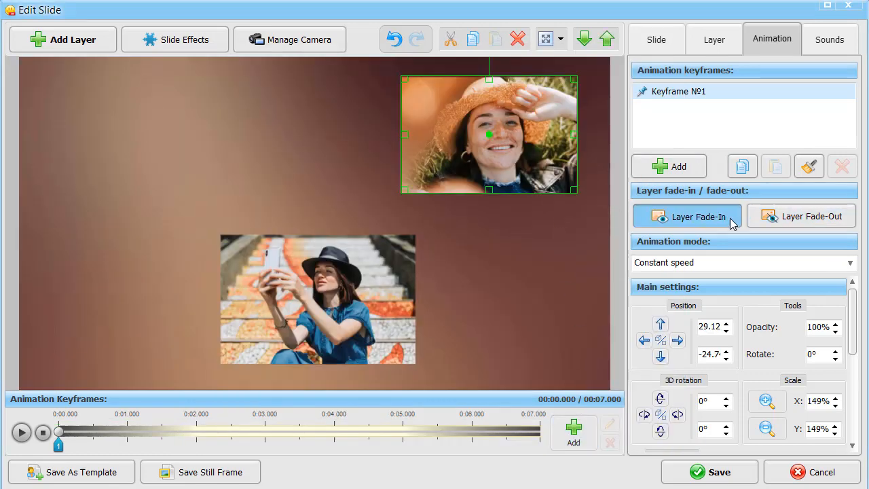
pyautogui.click(687, 216)
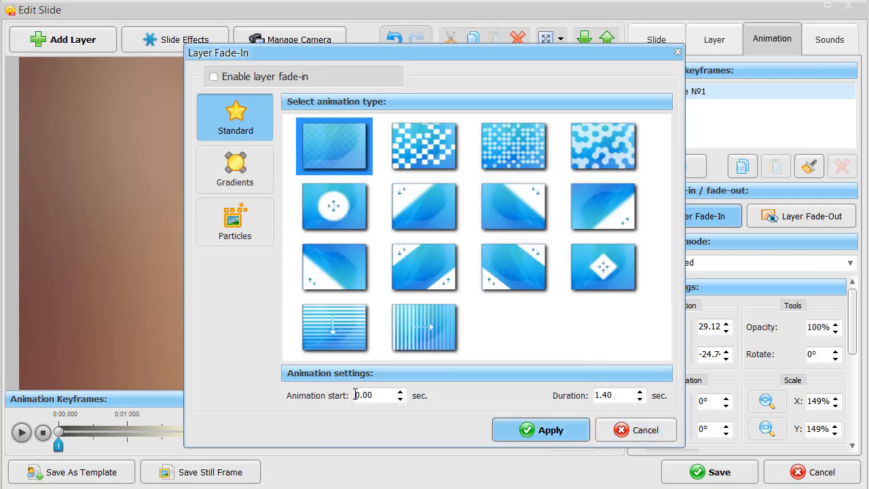
pyautogui.click(214, 76)
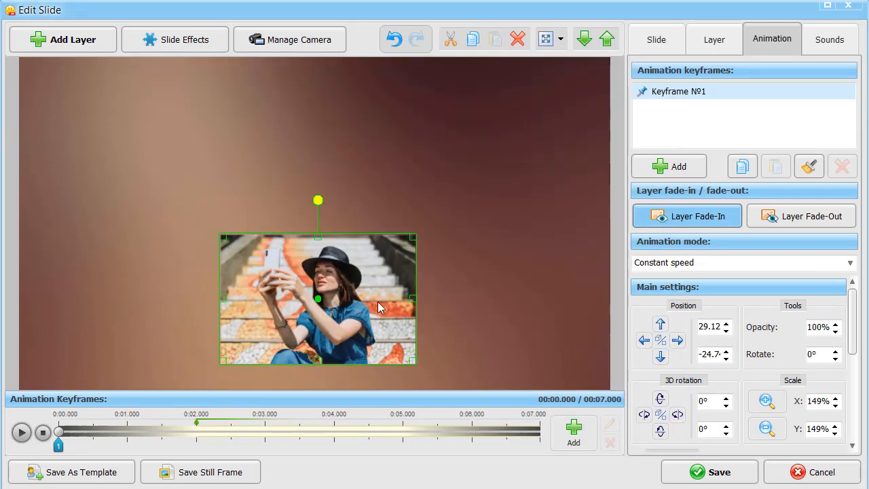
pyautogui.click(686, 215)
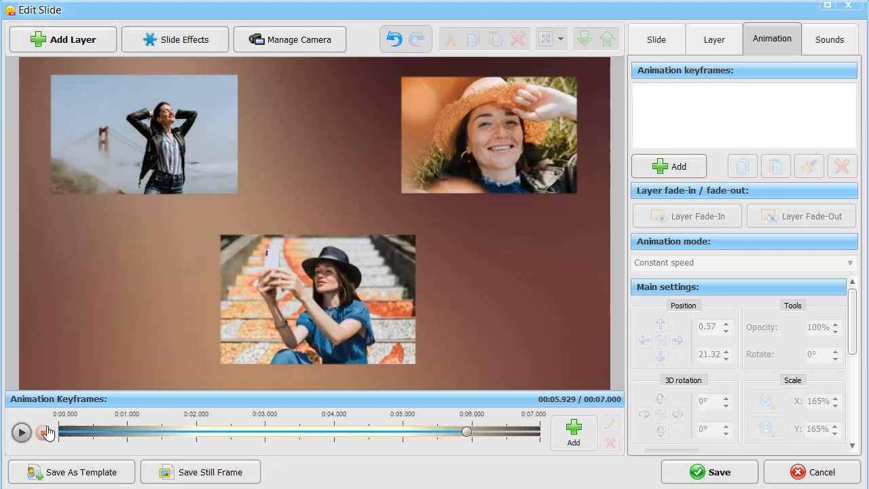
pyautogui.click(21, 432)
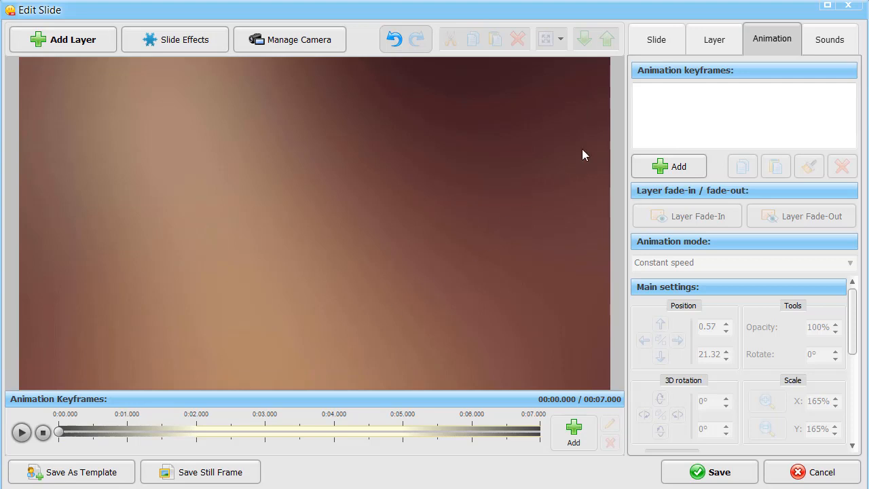
pyautogui.moveTo(701, 52)
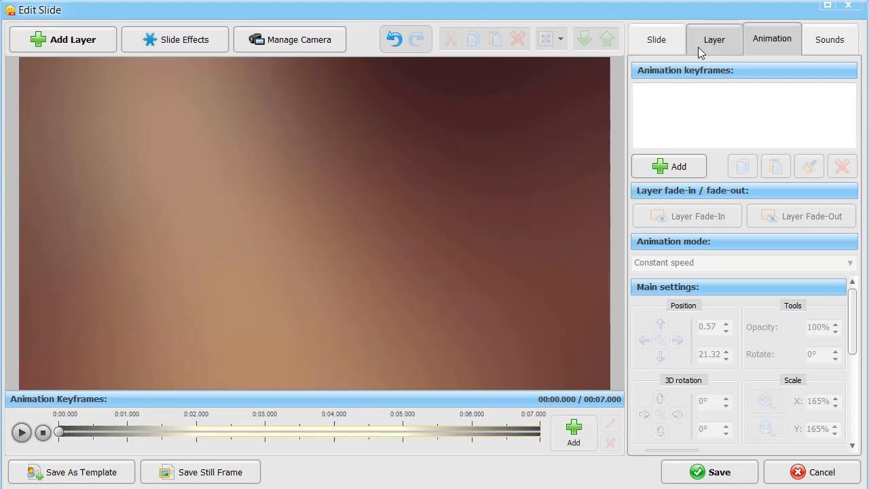
# - Set a wheat-field video clip from file as the slide background and preview it
pyautogui.click(656, 39)
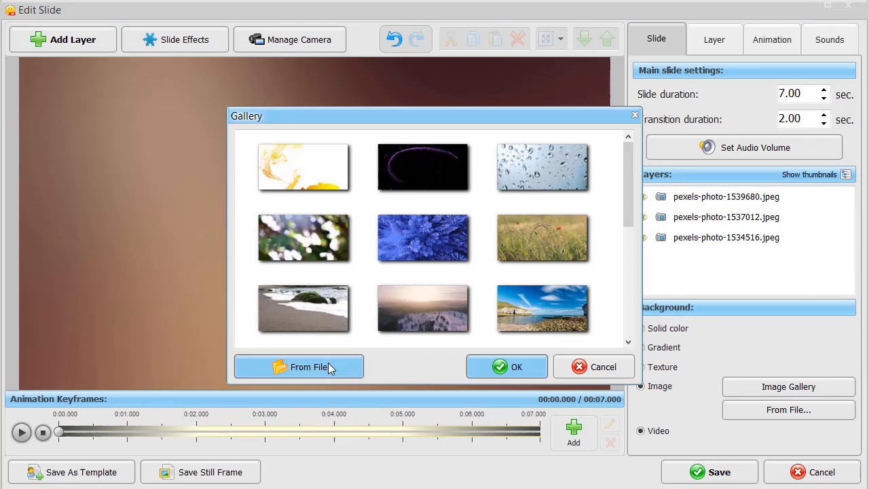
pyautogui.click(308, 367)
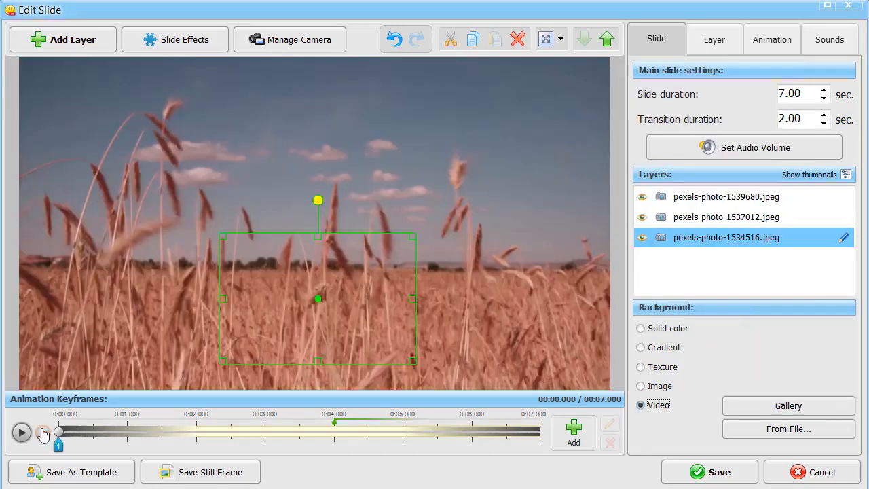
pyautogui.click(21, 433)
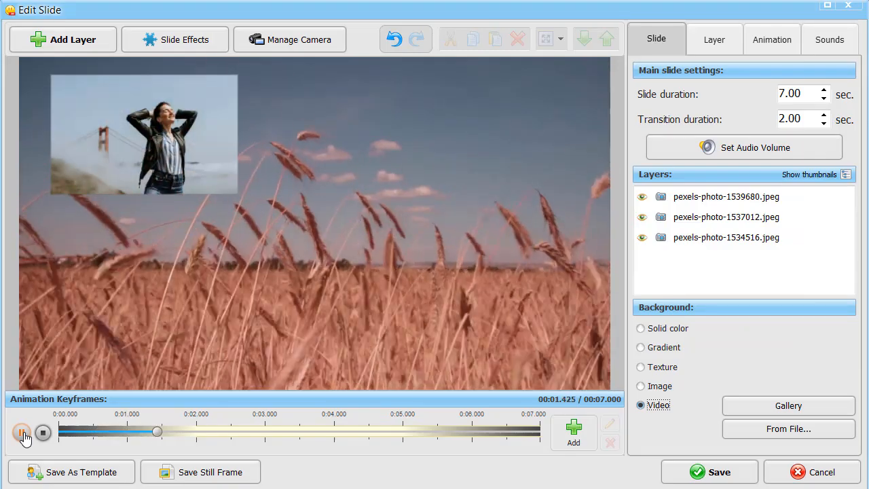
pyautogui.click(21, 433)
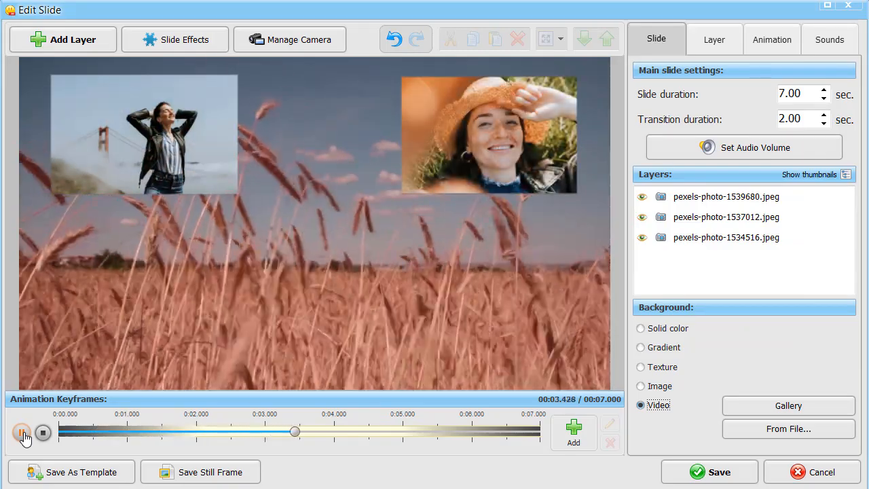
pyautogui.click(22, 433)
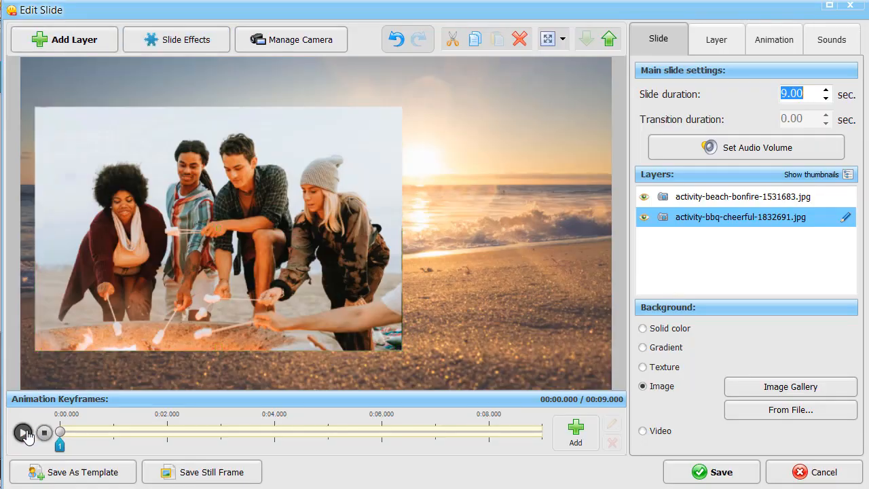
# - Preview the beach slide, then add a mask layer with the soft round mask shape
pyautogui.click(23, 432)
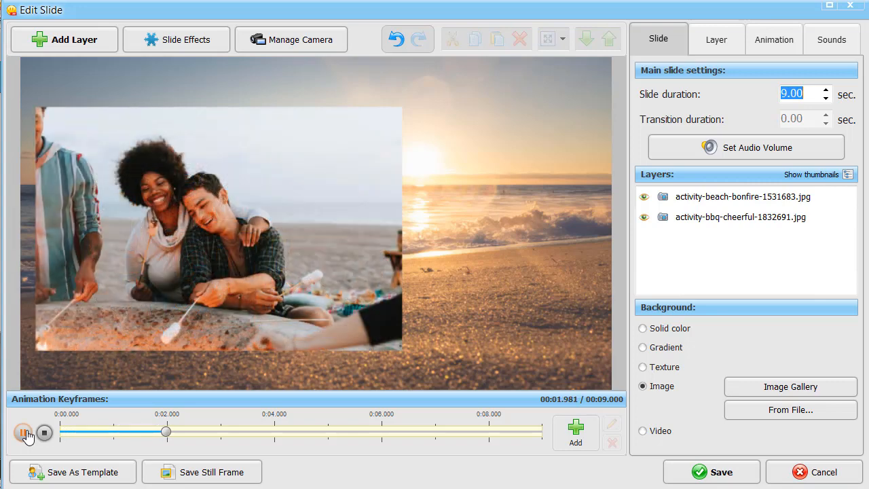
pyautogui.click(23, 432)
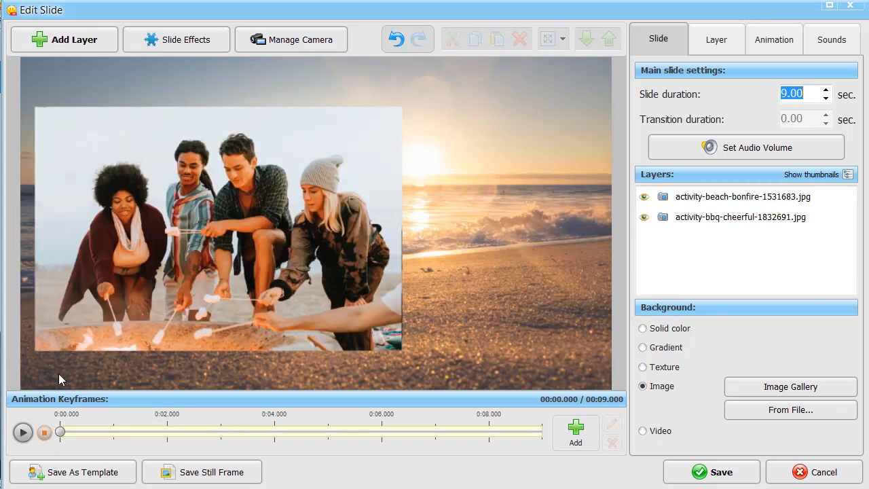
pyautogui.click(64, 39)
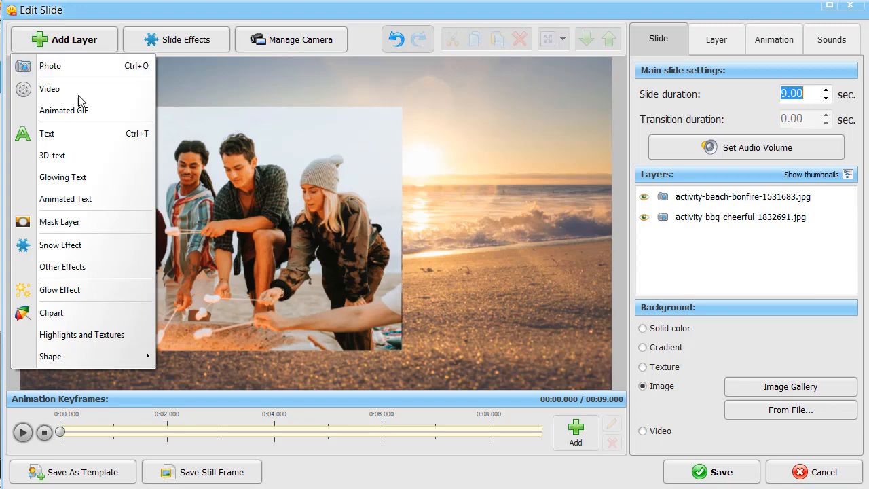
pyautogui.click(790, 386)
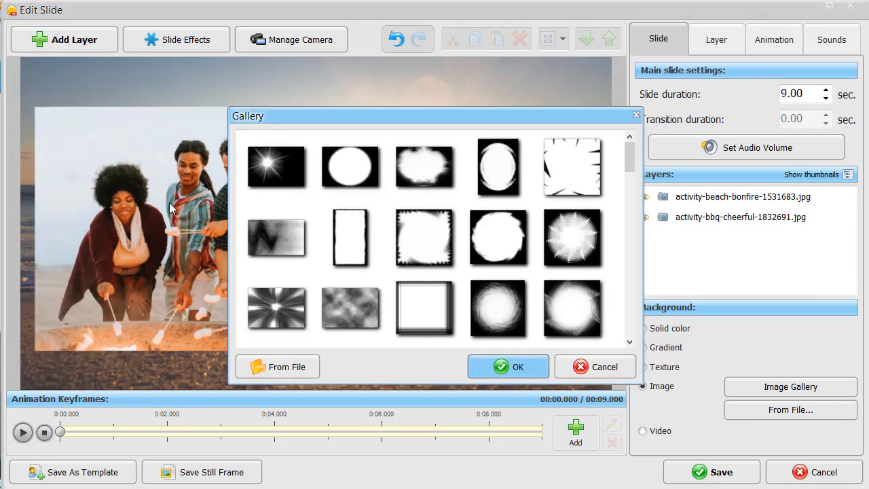
pyautogui.click(350, 166)
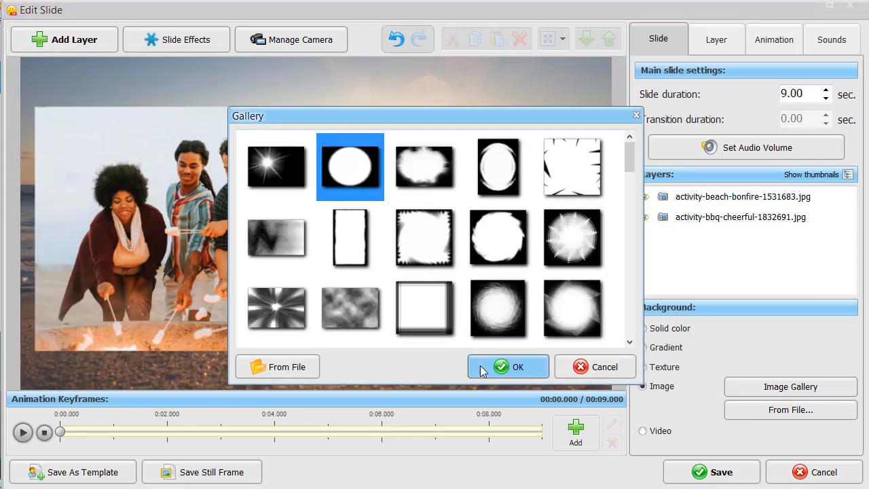
pyautogui.click(508, 366)
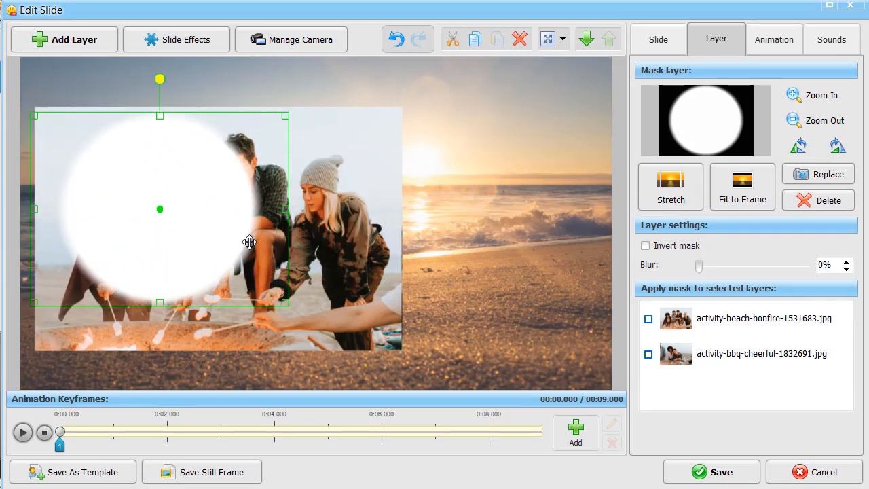
# - Enlarge the circle over the bonfire photo, apply it to both beach photos, and preview
pyautogui.moveTo(160, 208); pyautogui.dragTo(181, 225)
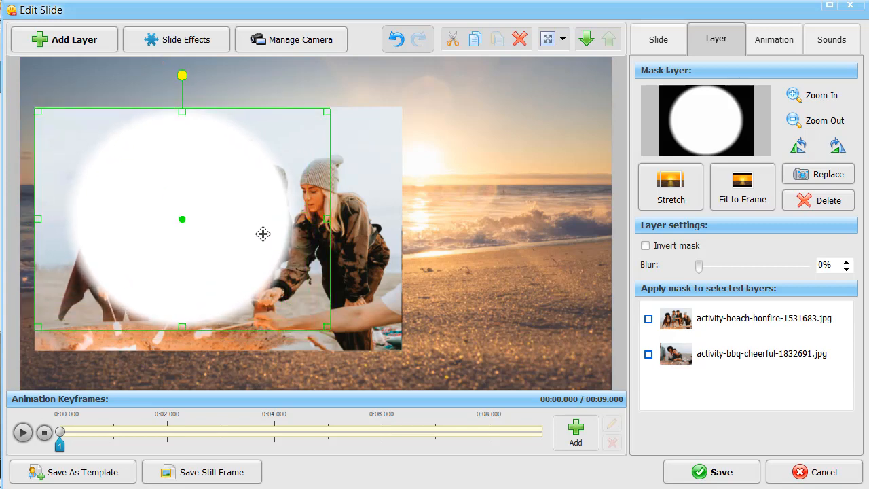
pyautogui.click(648, 354)
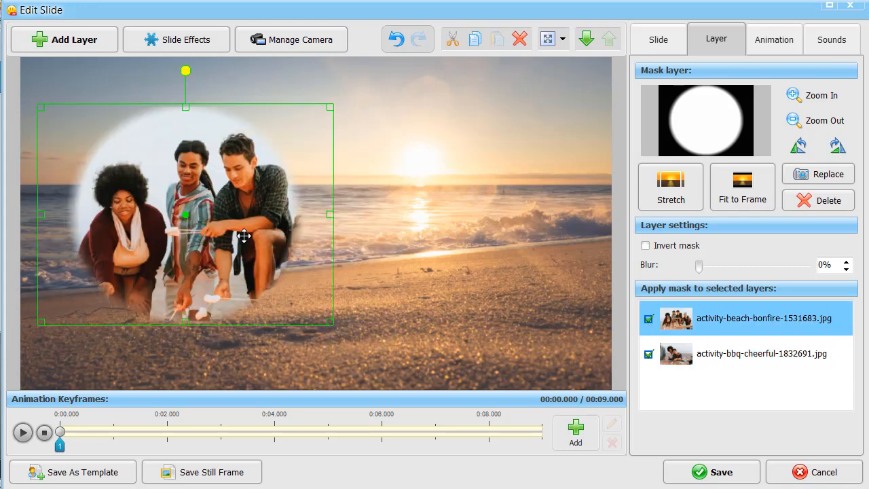
pyautogui.click(22, 432)
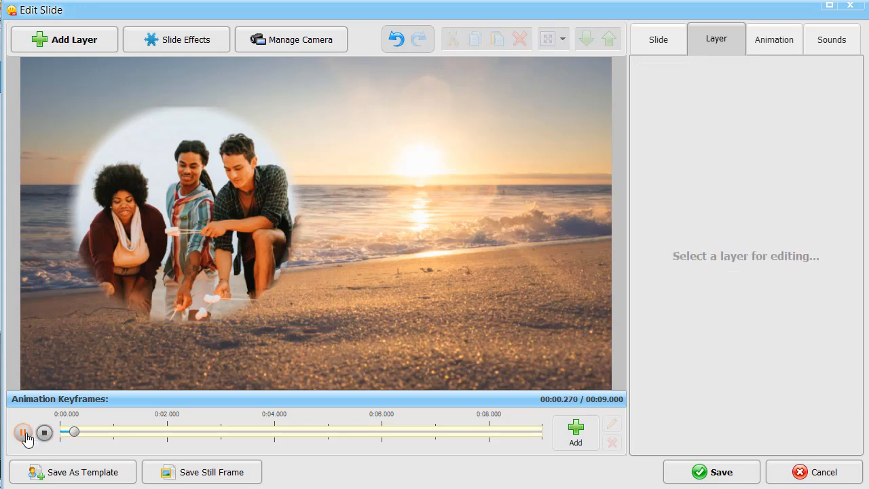
pyautogui.click(22, 432)
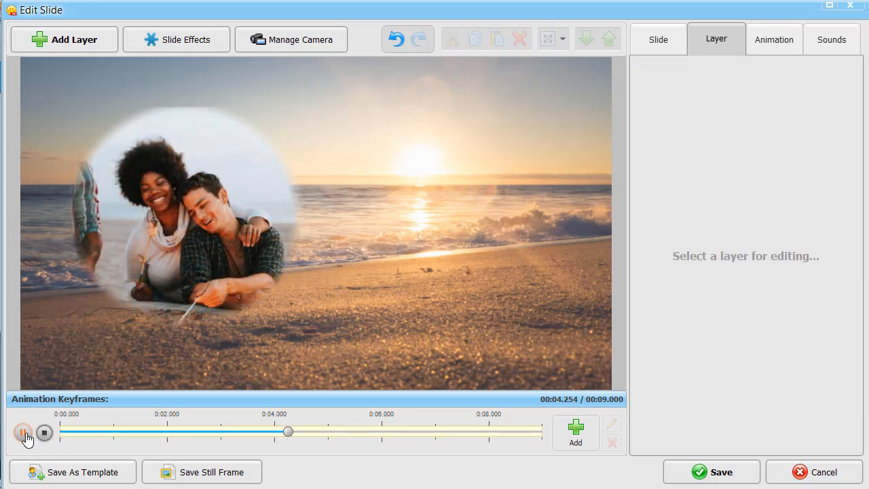
pyautogui.click(22, 433)
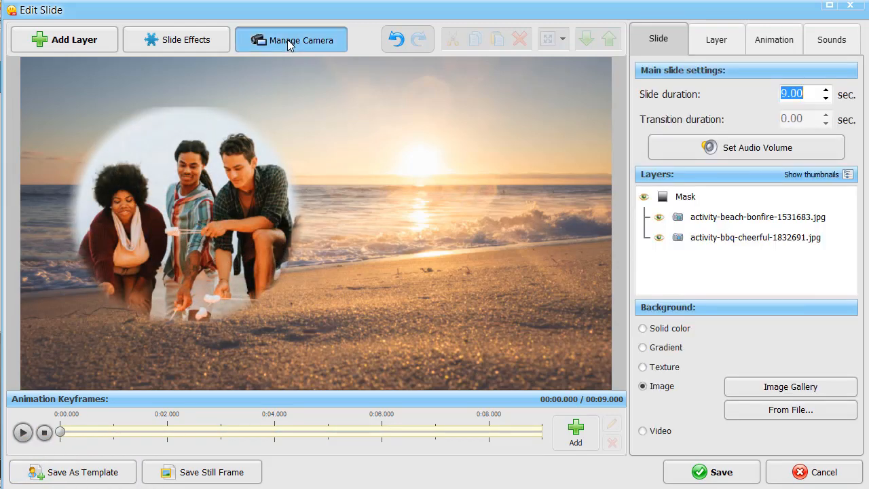
# - Shift the camera position three times to push the photos past the top edge, then preview
pyautogui.click(291, 39)
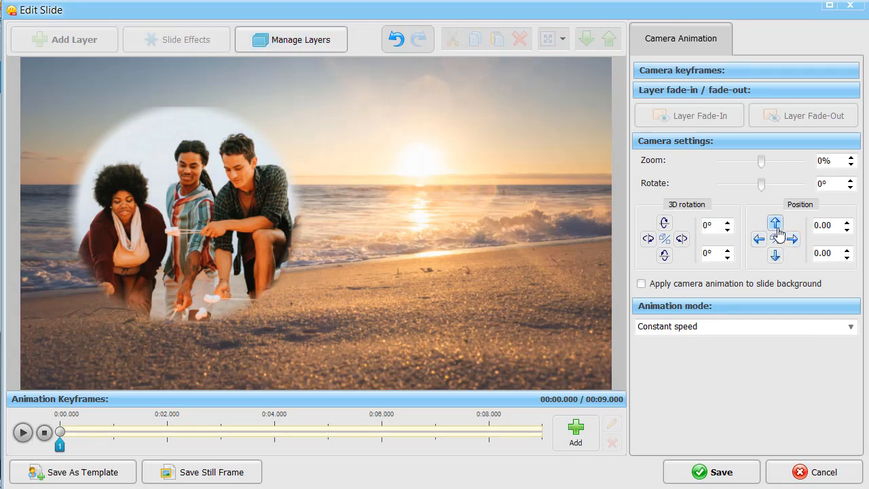
pyautogui.moveTo(775, 223)
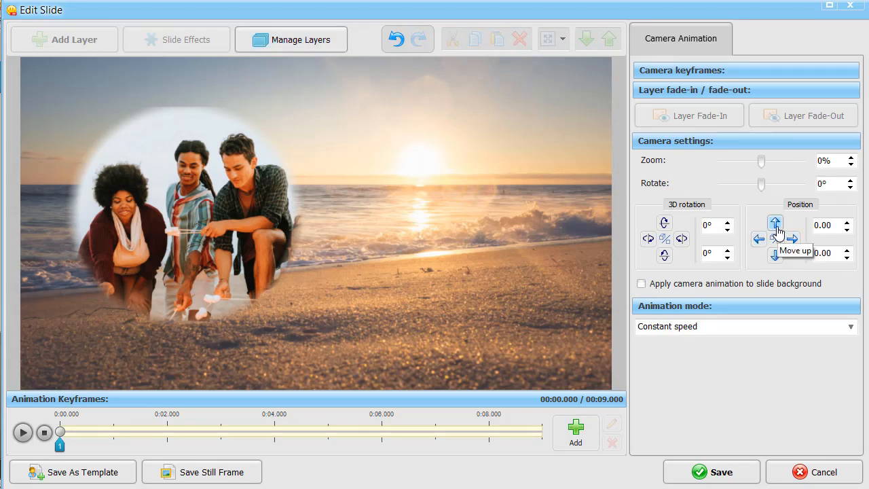
pyautogui.click(775, 223)
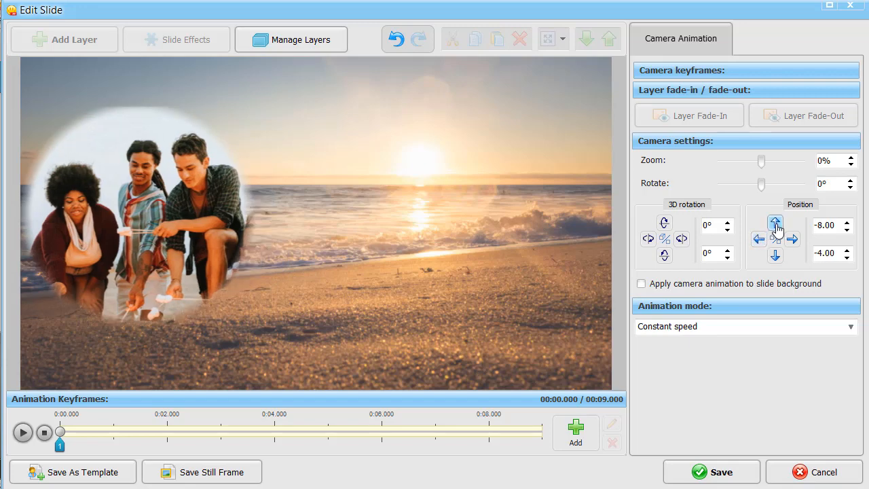
pyautogui.click(775, 223)
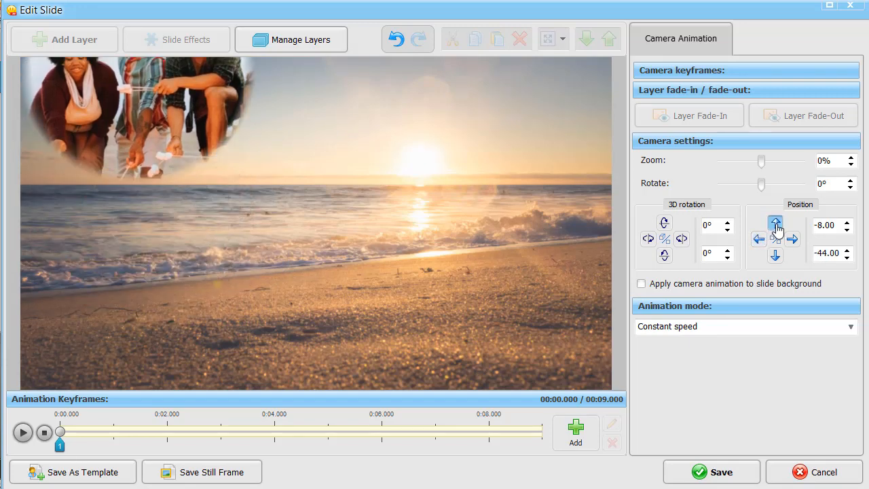
pyautogui.click(776, 223)
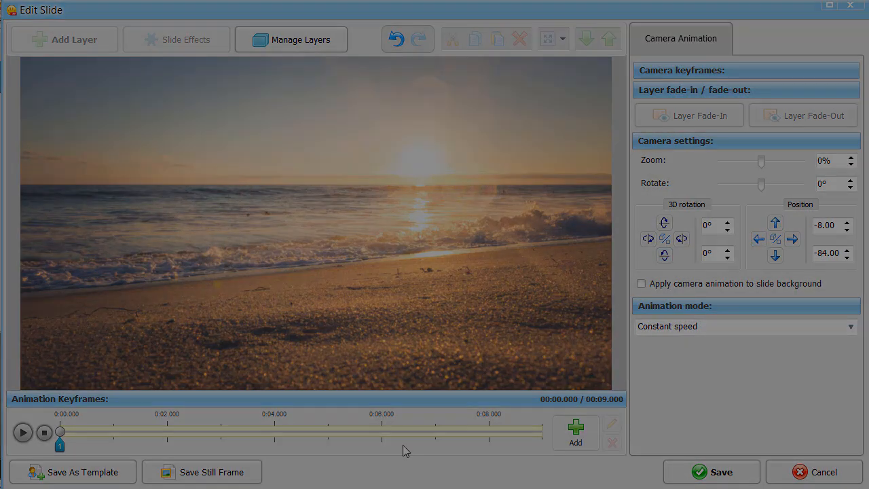
pyautogui.click(23, 432)
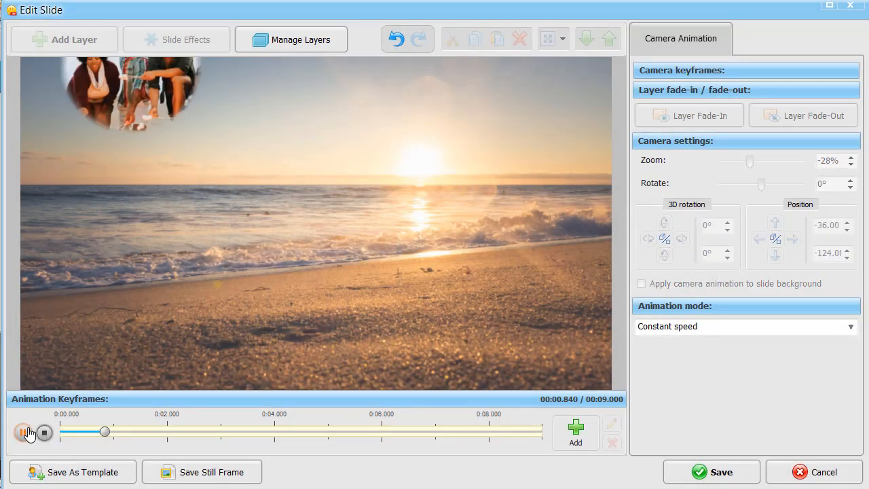
pyautogui.click(23, 433)
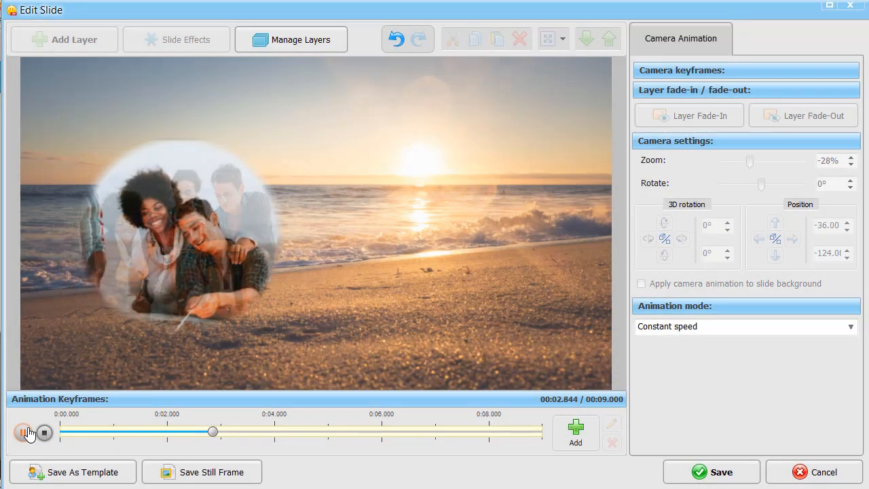
pyautogui.click(22, 433)
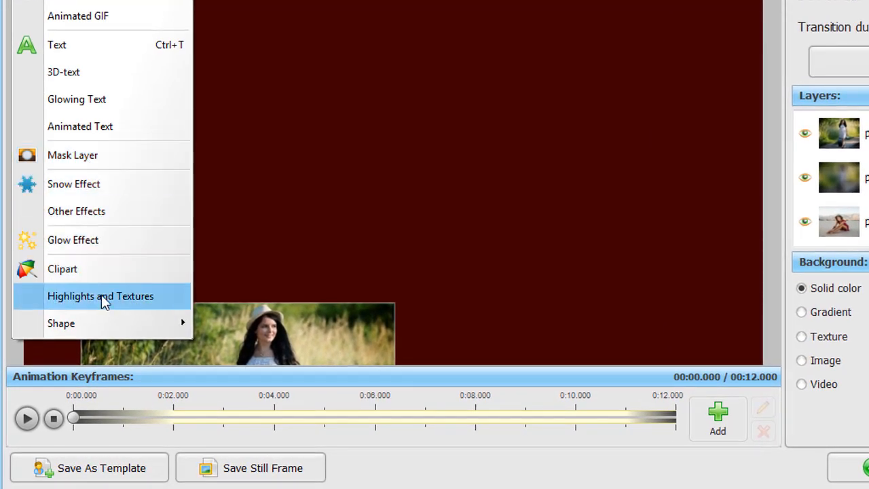
# - Add a Highlights and Textures layer and scroll down the page
pyautogui.click(100, 296)
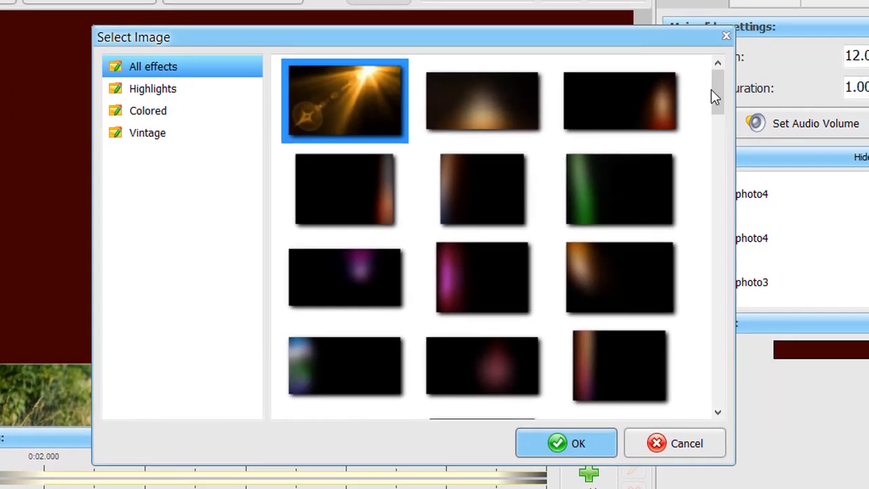
pyautogui.scroll(-3)
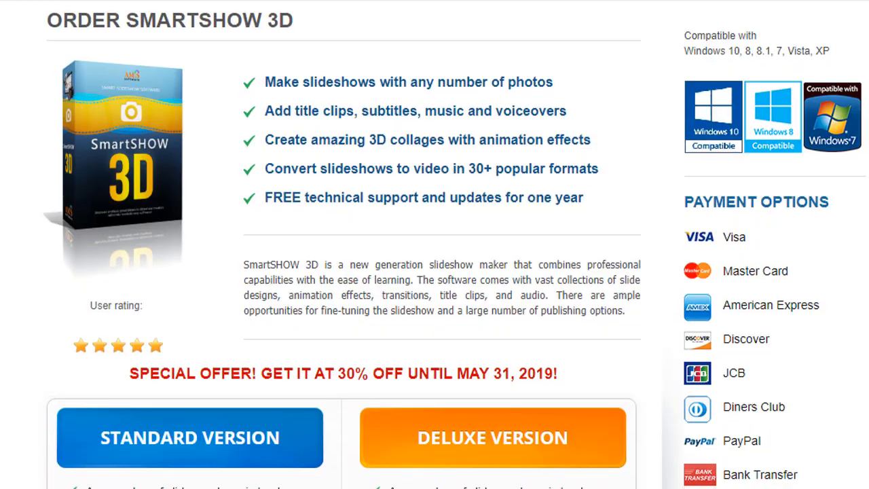
# - Scroll down the order page to the Standard and Deluxe version prices
pyautogui.scroll(-3)
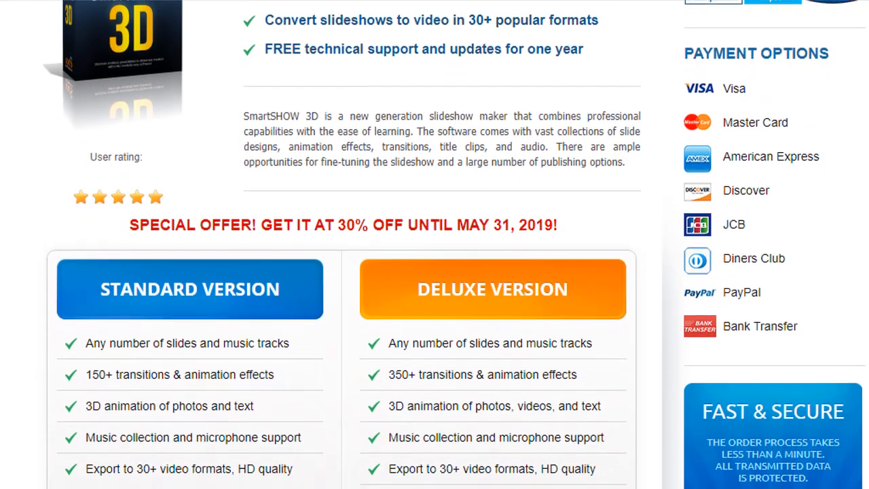
pyautogui.scroll(-3)
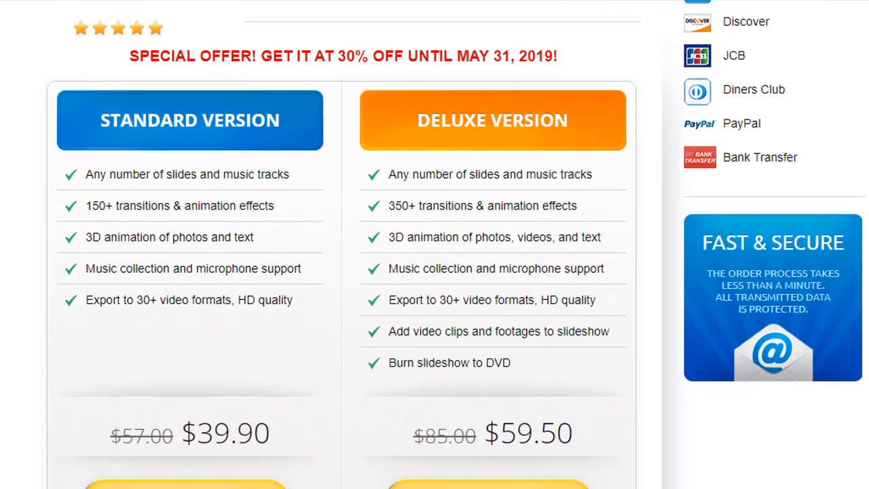
pyautogui.scroll(-3)
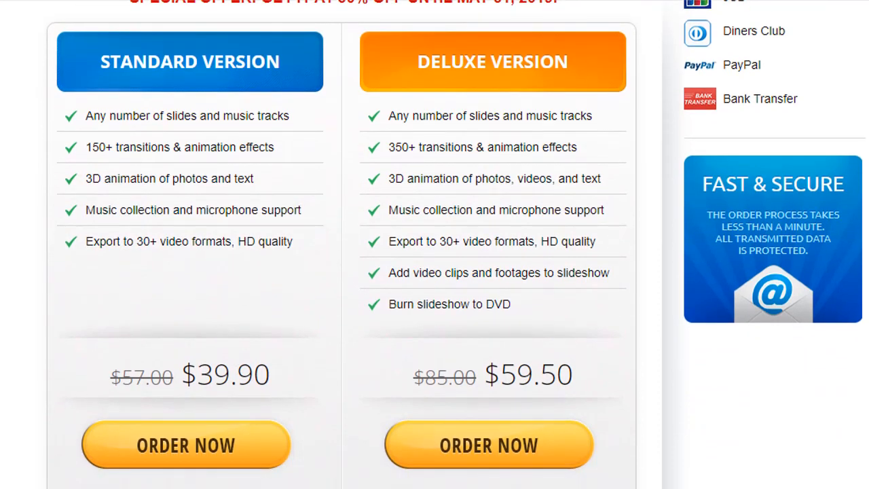